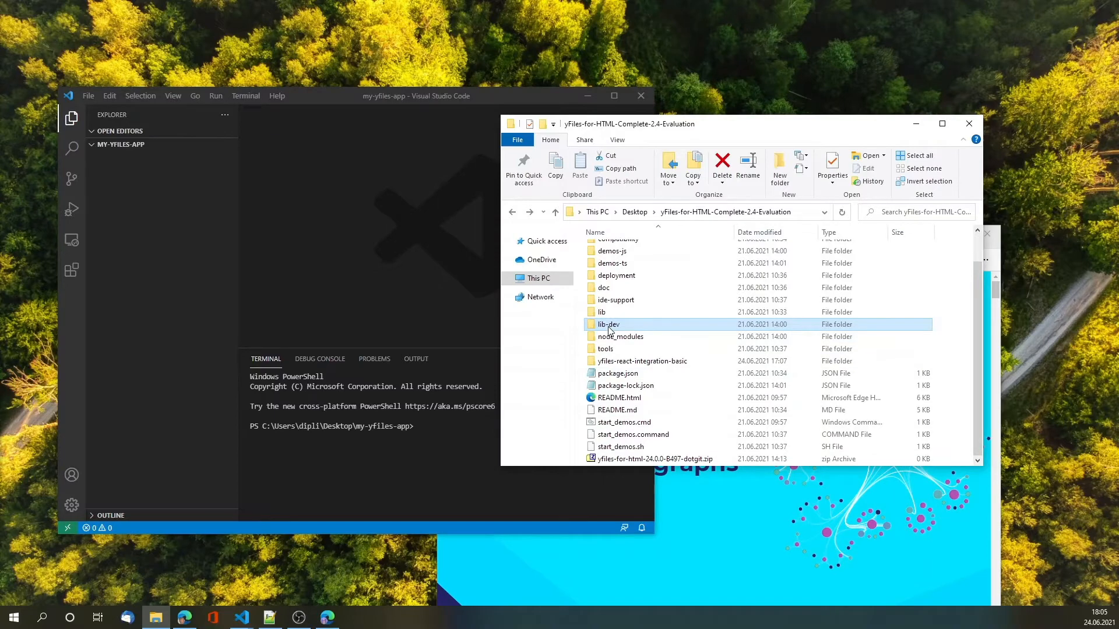
Step: Open lib-dev, then its es-modules subfolder, in the yFiles evaluation package
double_click(606, 324)
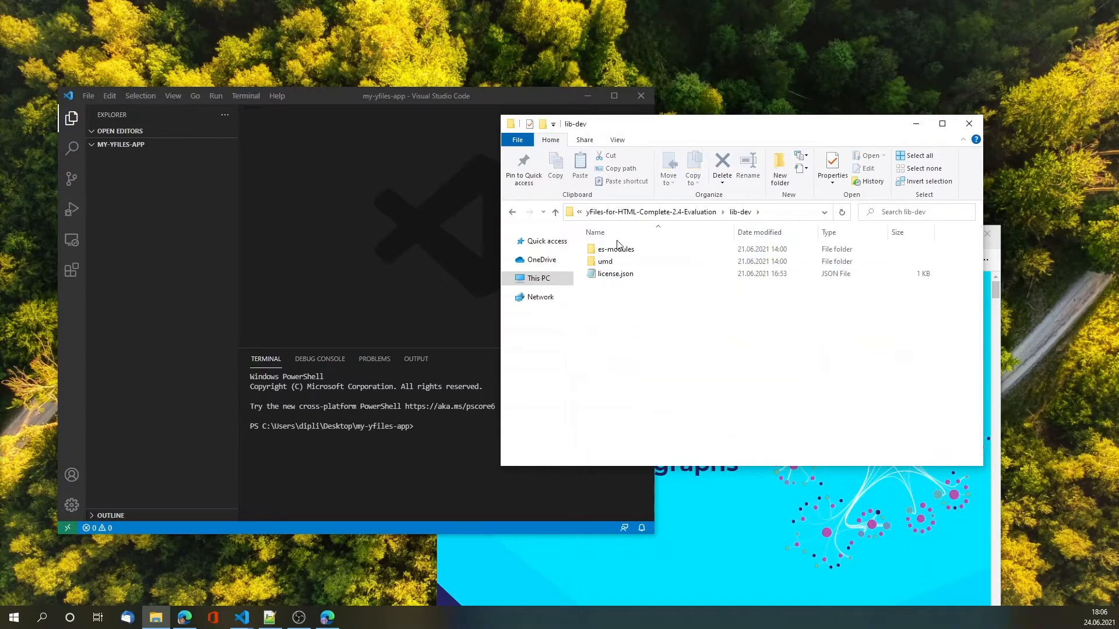
mouse_move(616, 249)
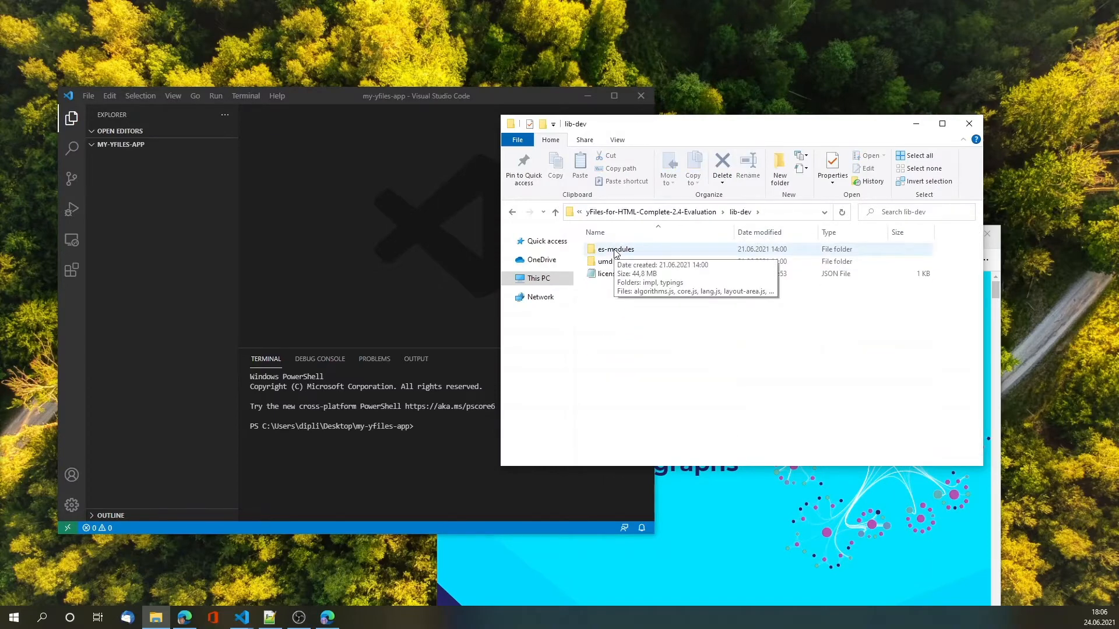
double_click(615, 249)
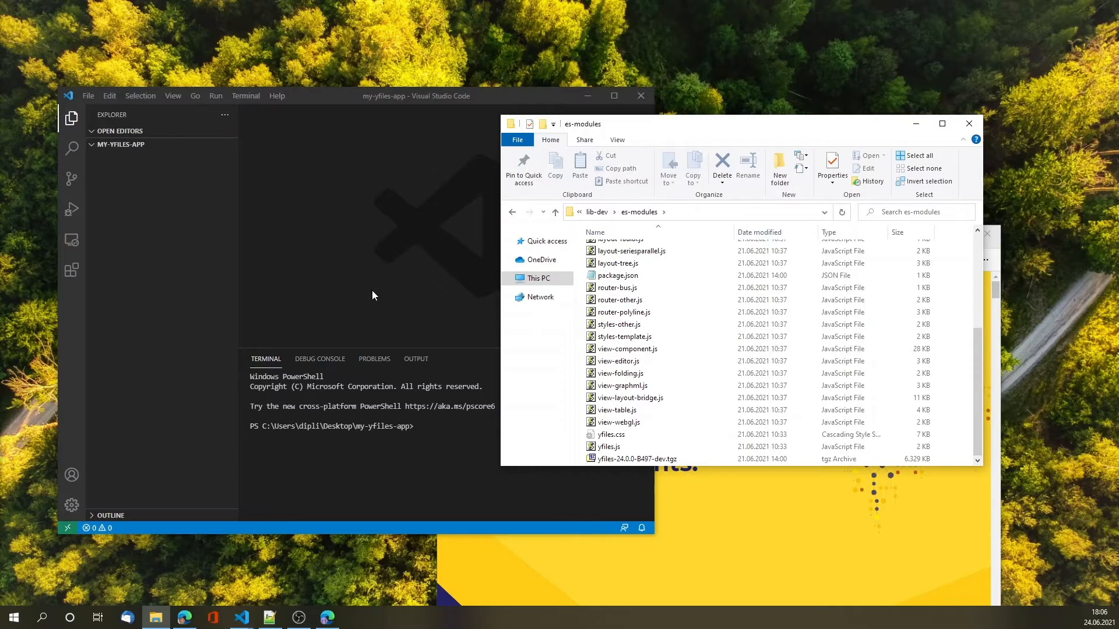
mouse_move(371, 283)
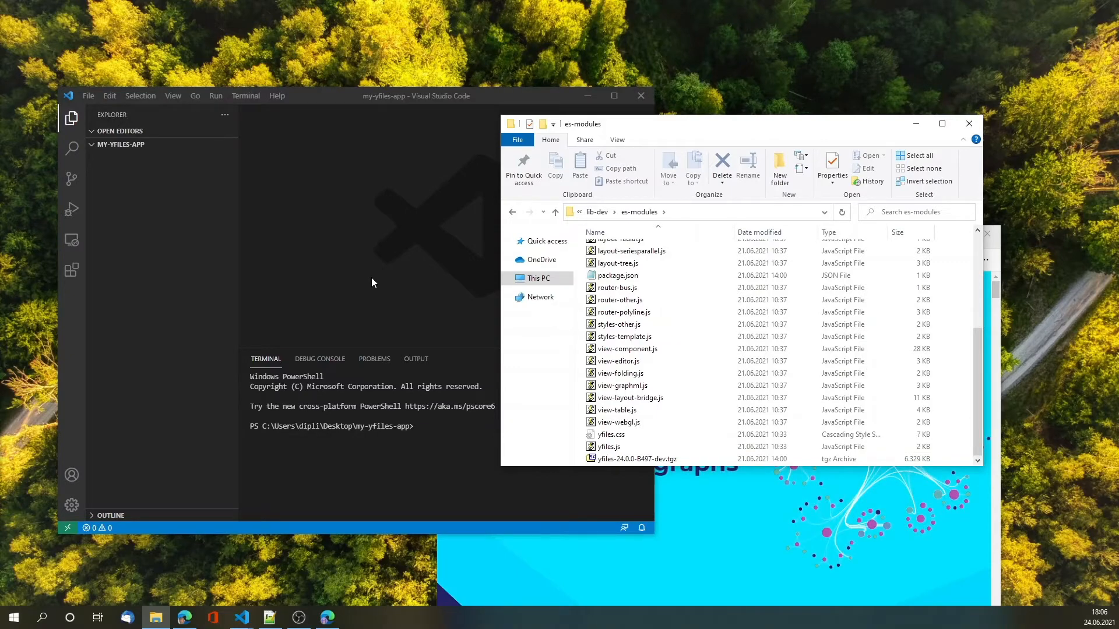
mouse_move(366, 250)
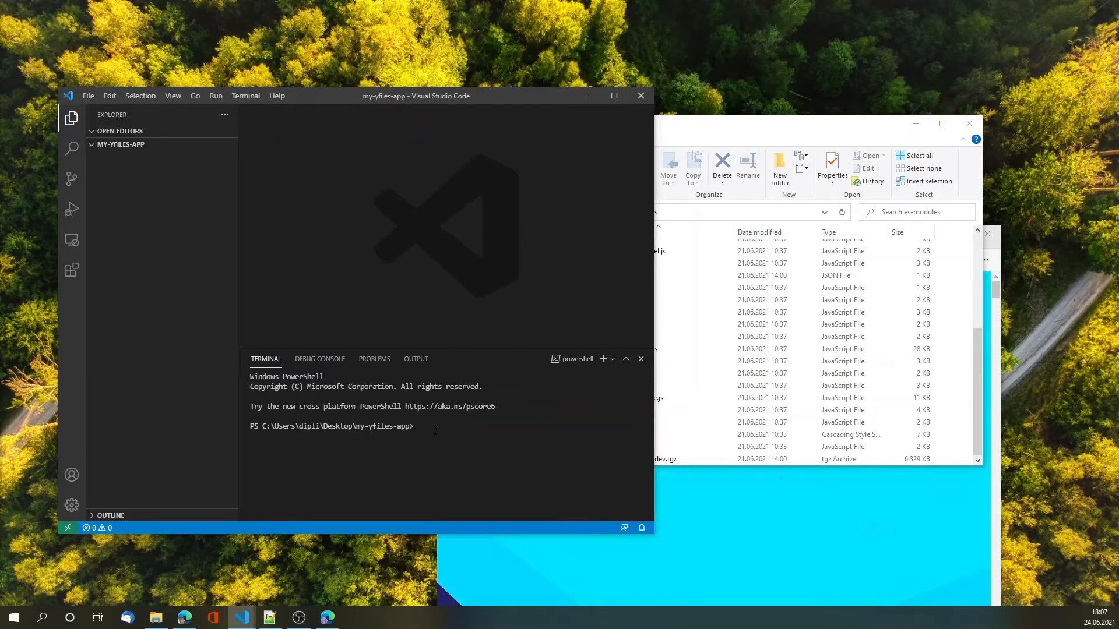
Step: Run npm init, install webpack, webpack-cli, webpack-dev-server as dev dependencies, and add a start script
type("np")
type("\"private\": false,")
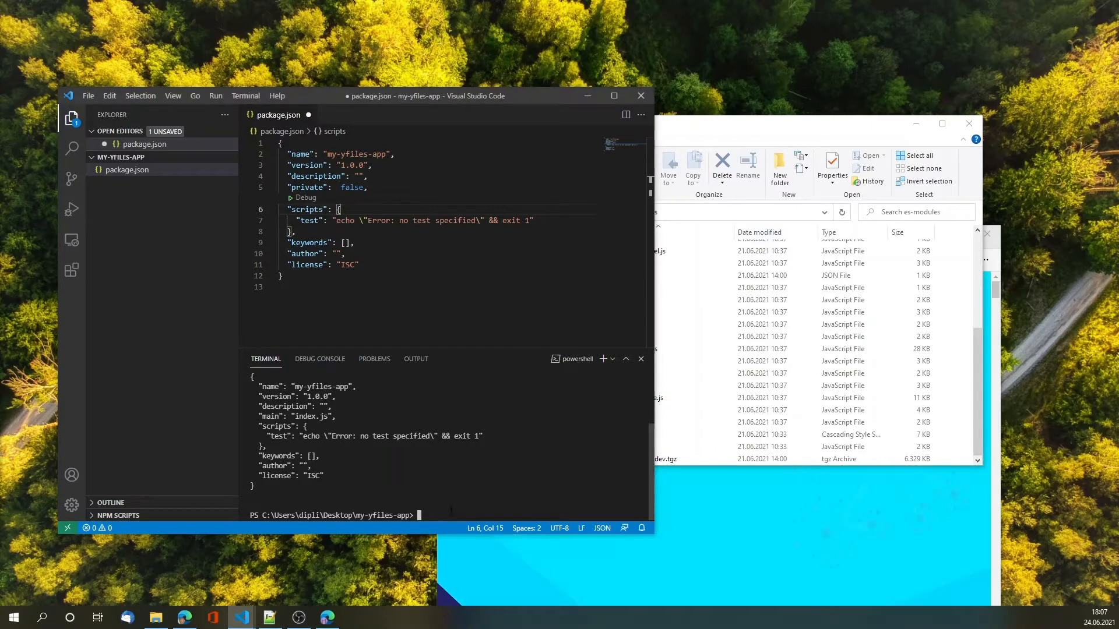
type("npm install webpack webpack-cli webpack-dev-server --save-dev")
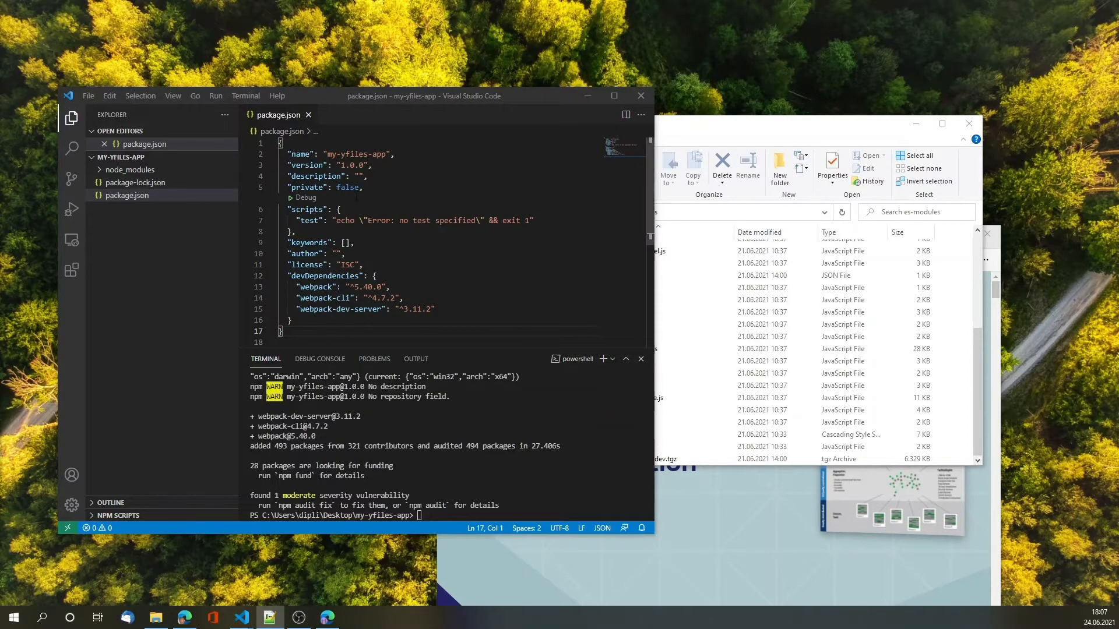
type("\"start\": \"npx webpack --watch\",")
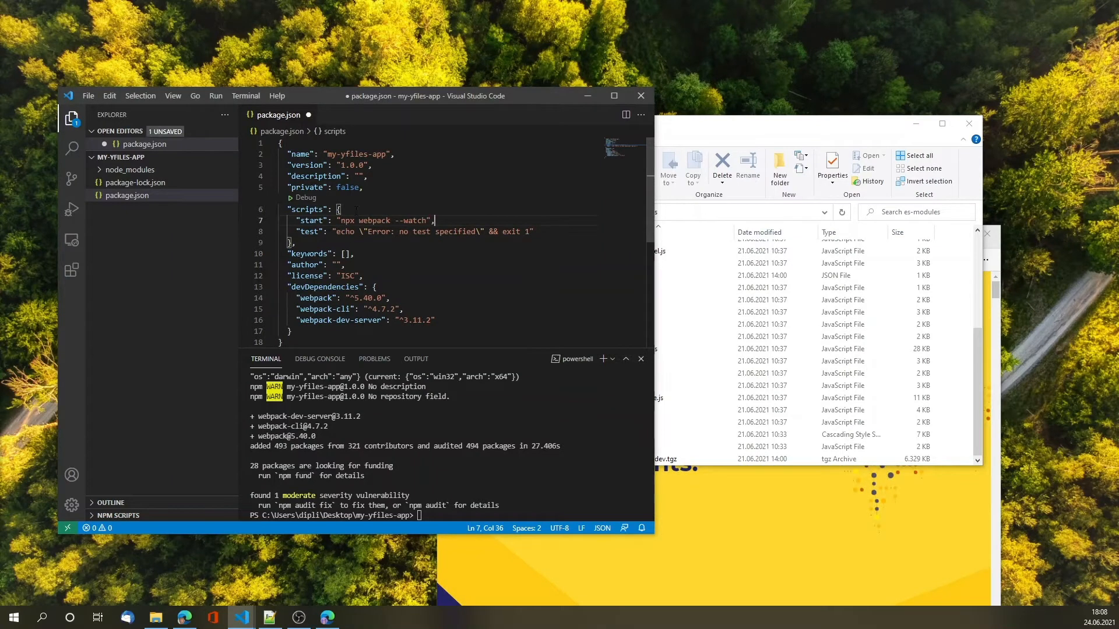
Step: Save package.json and create dist/index.html that loads main.js
key("ctrl+s")
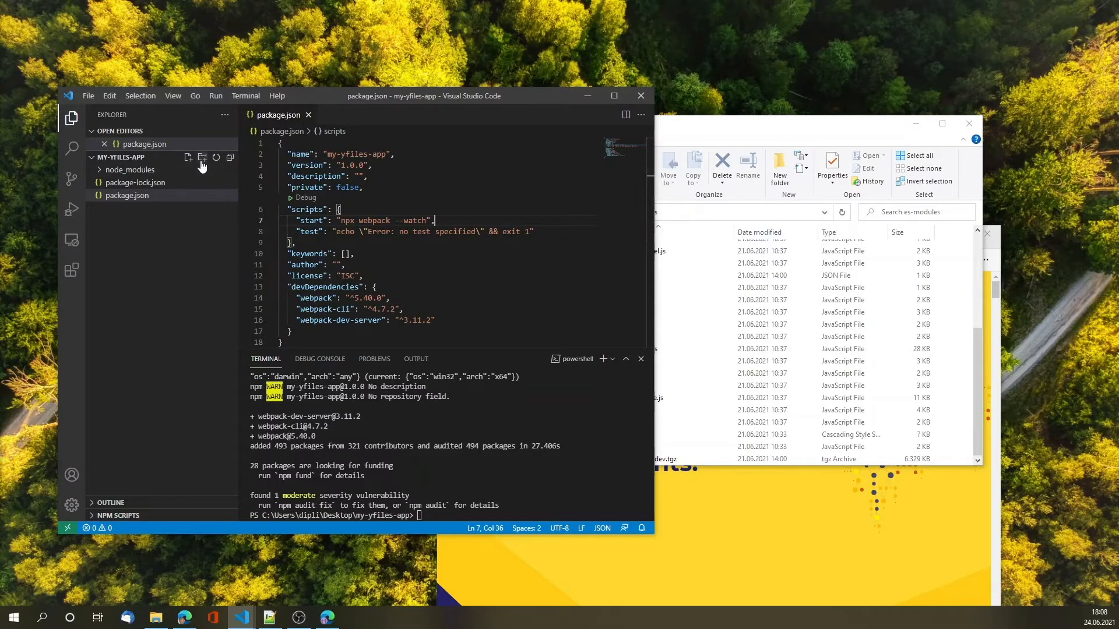
left_click(188, 157)
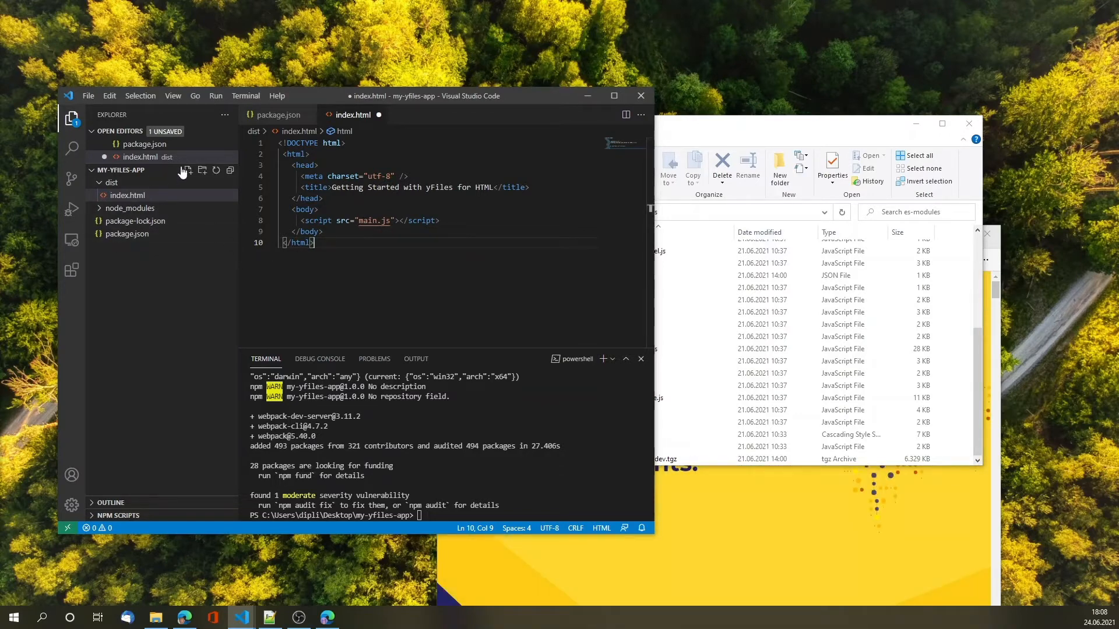
left_click(188, 170)
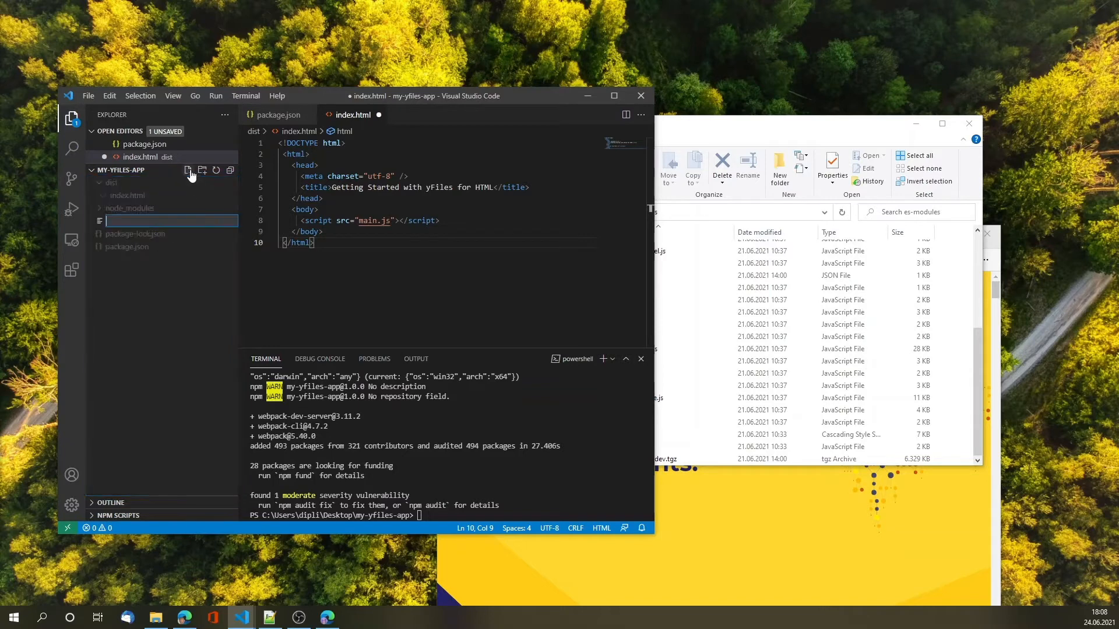
Step: Create src/index.js with alert('Hello!') and type start index.html in a dist terminal
type("src/index.js")
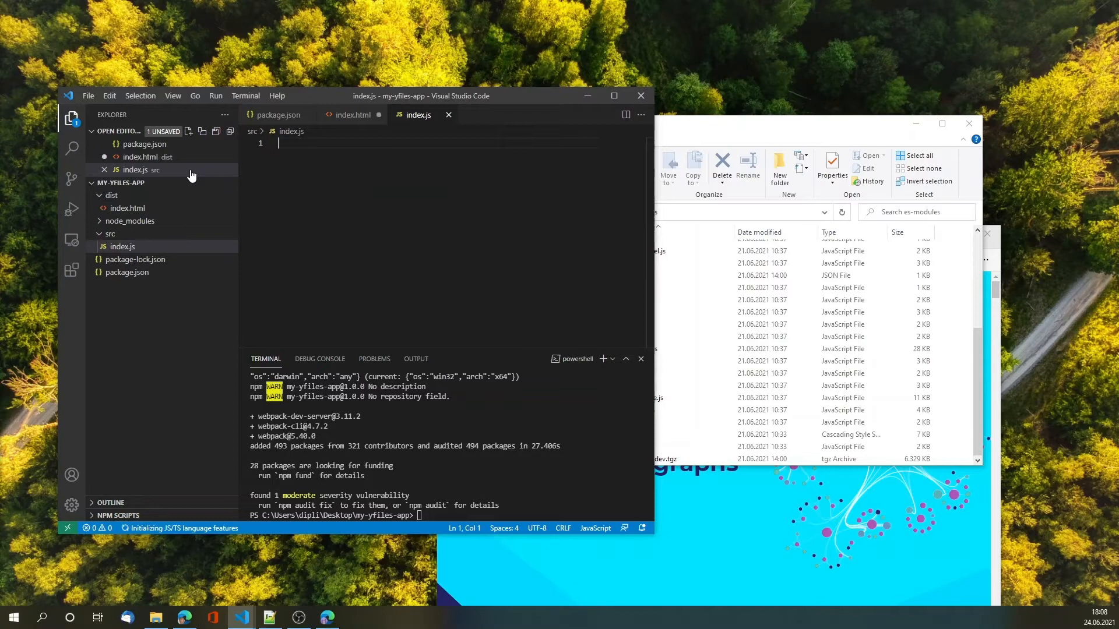
type("a1")
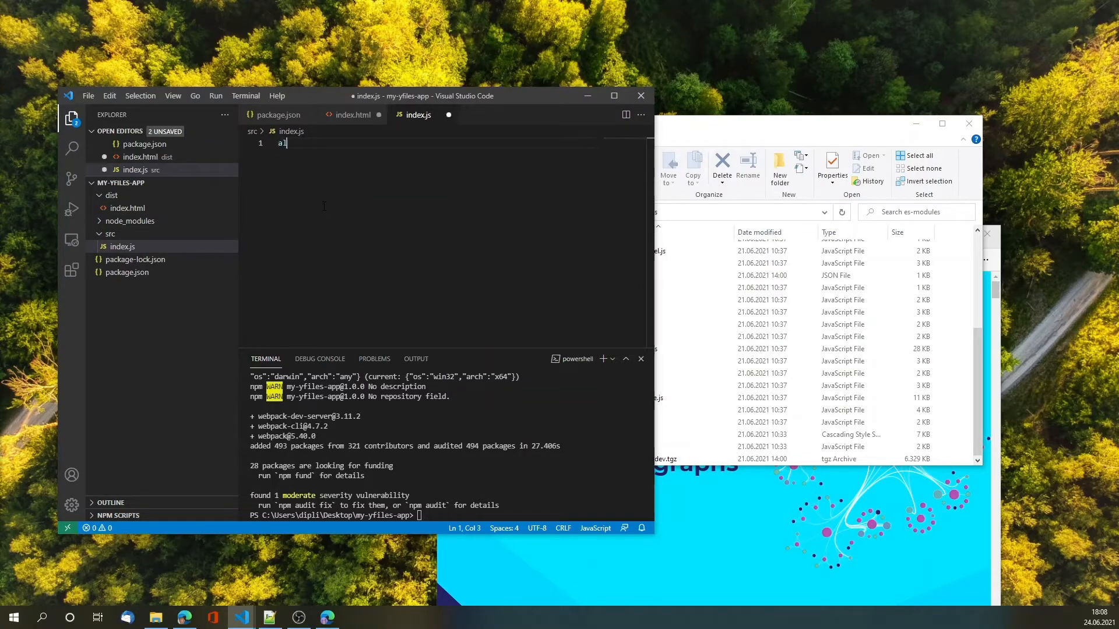
type("alert('')")
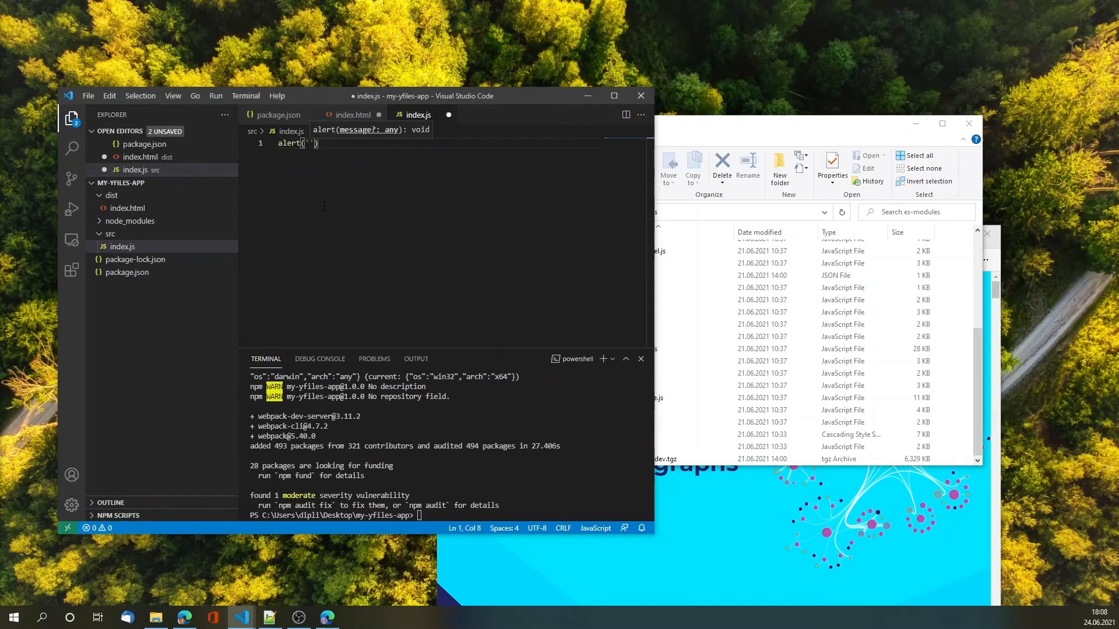
type("Hello!")
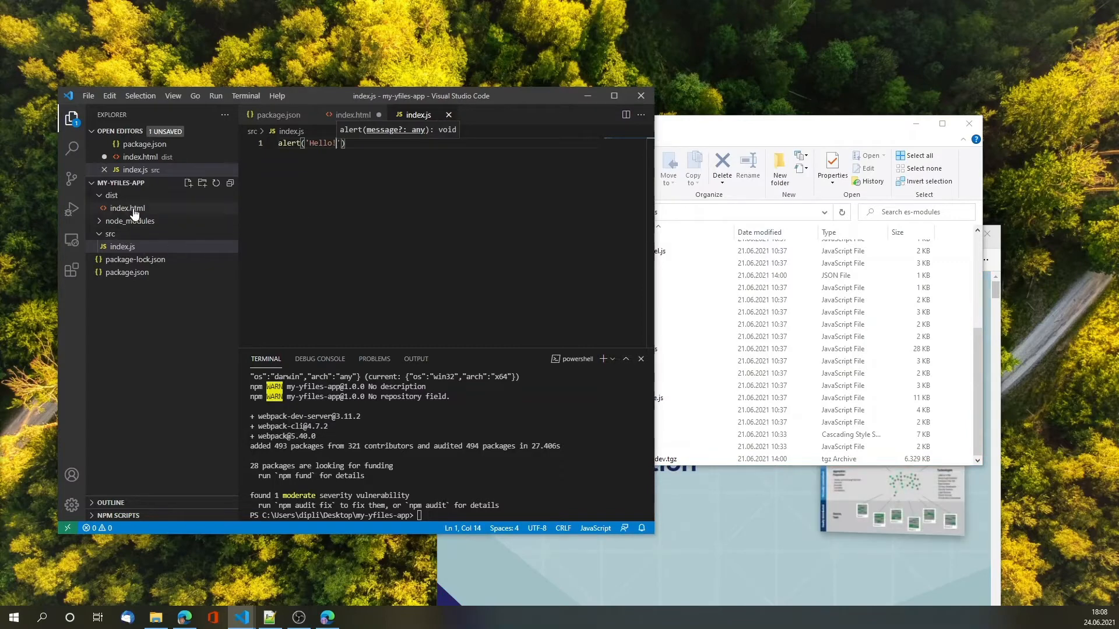
right_click(127, 208)
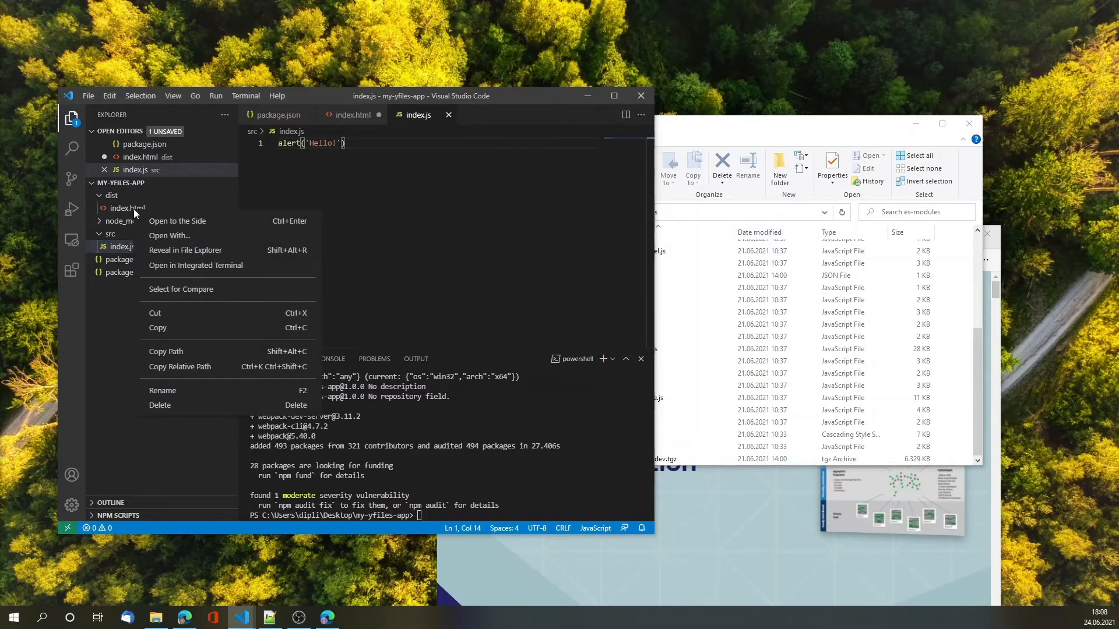
mouse_move(207, 264)
type("start index.ht")
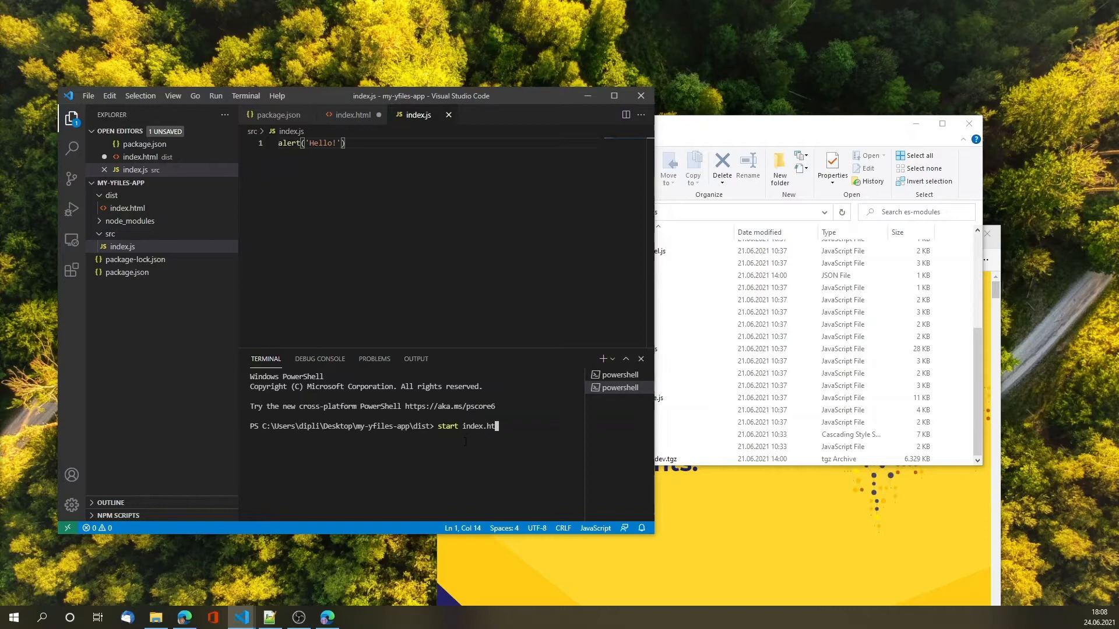
type("ml")
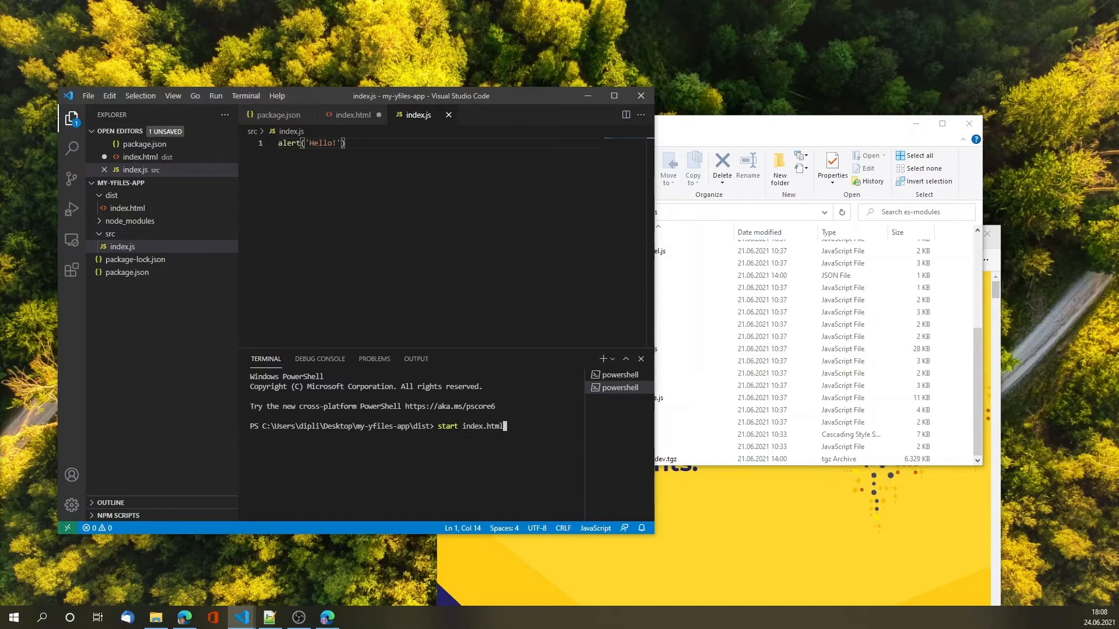
Step: Run the npm: start task from the command palette without scanning output
key("ctrl+shift+p")
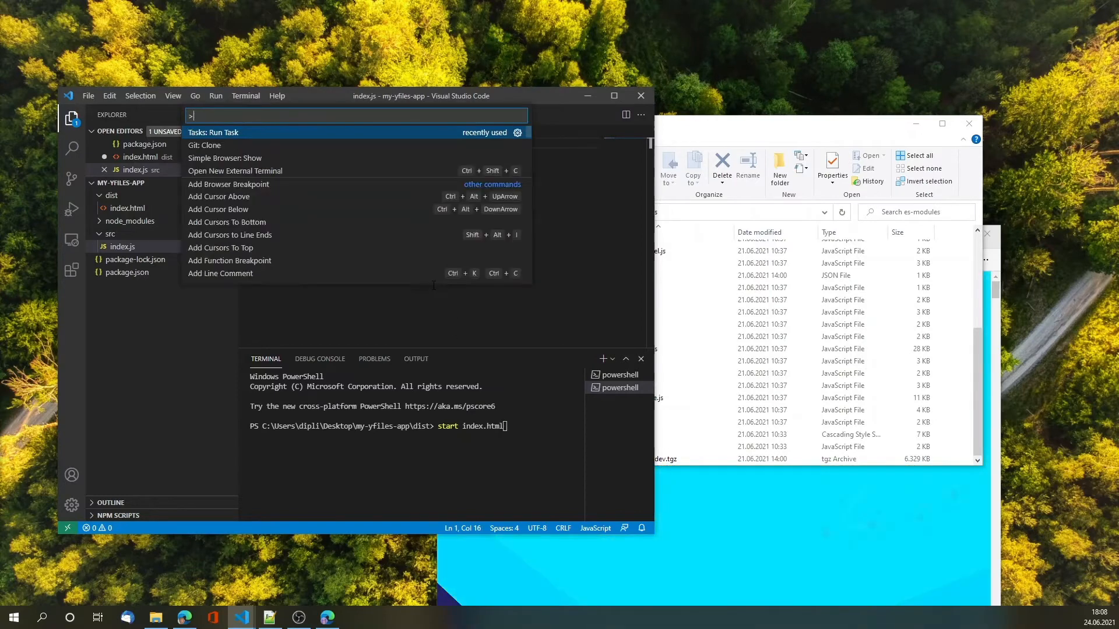
left_click(214, 132)
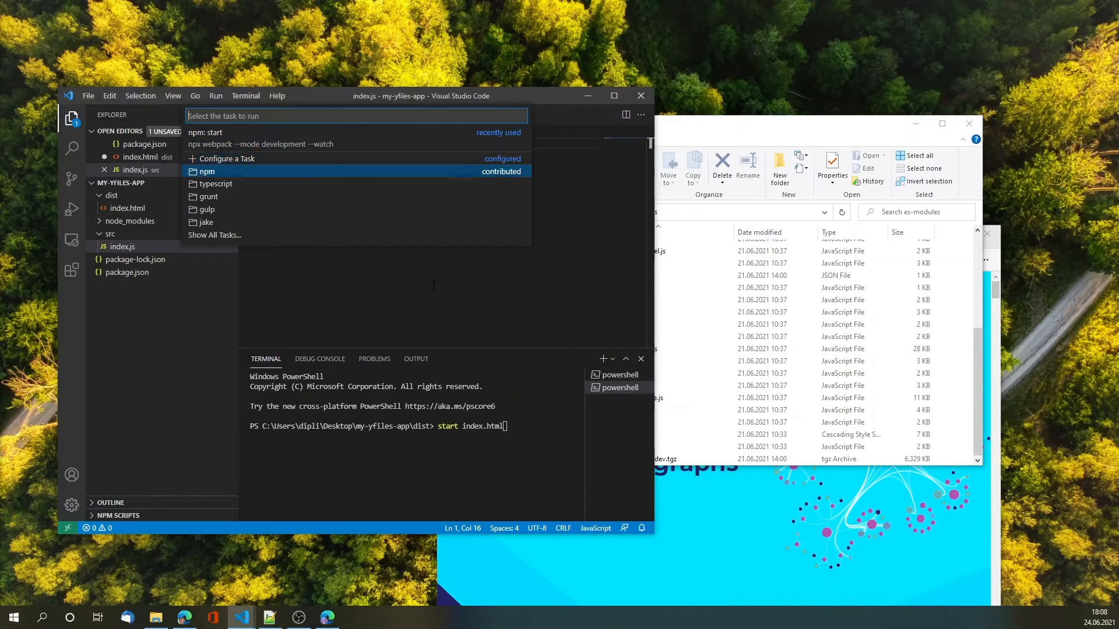
left_click(207, 171)
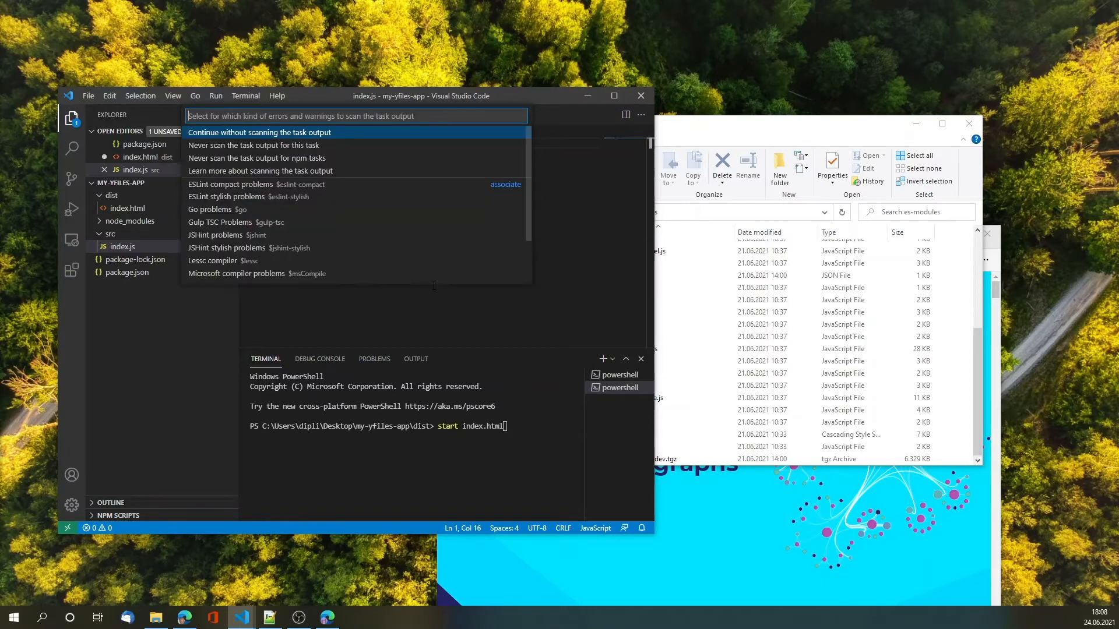
left_click(259, 133)
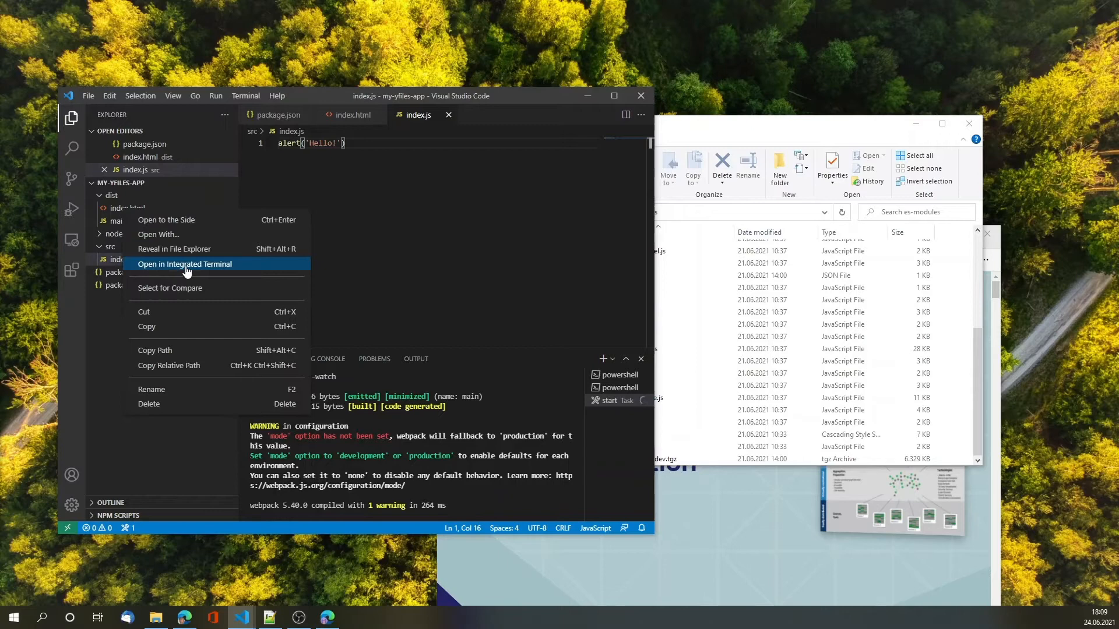
Step: Run start index.html from a dist terminal to open the page in the browser
left_click(184, 264)
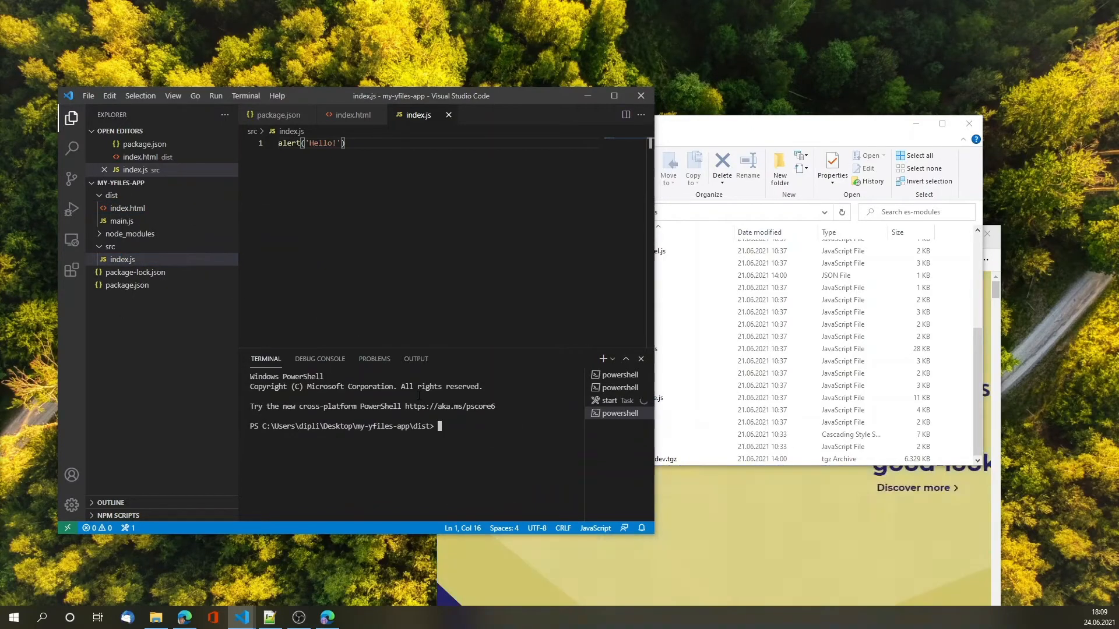
type("start index.html")
left_click(428, 143)
type(" yFiles")
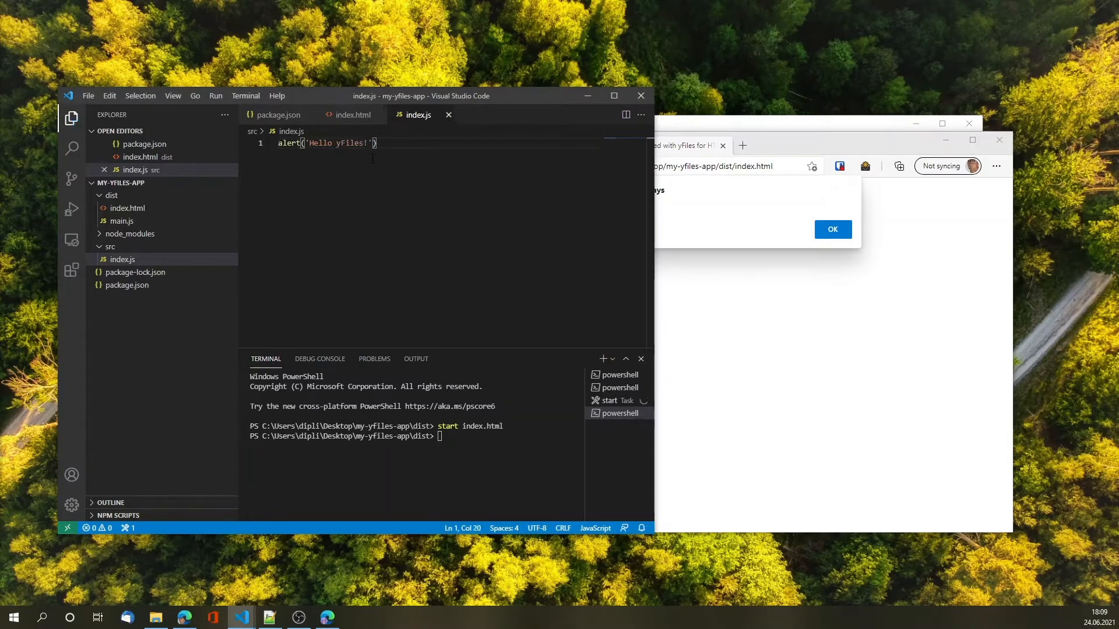
left_click(832, 229)
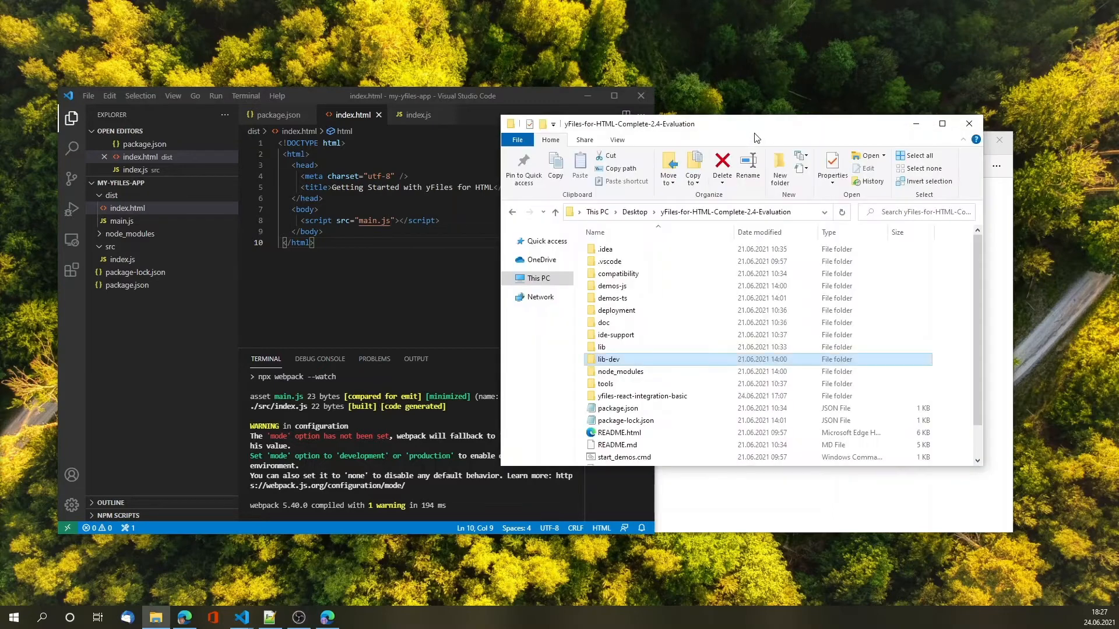
mouse_move(601, 347)
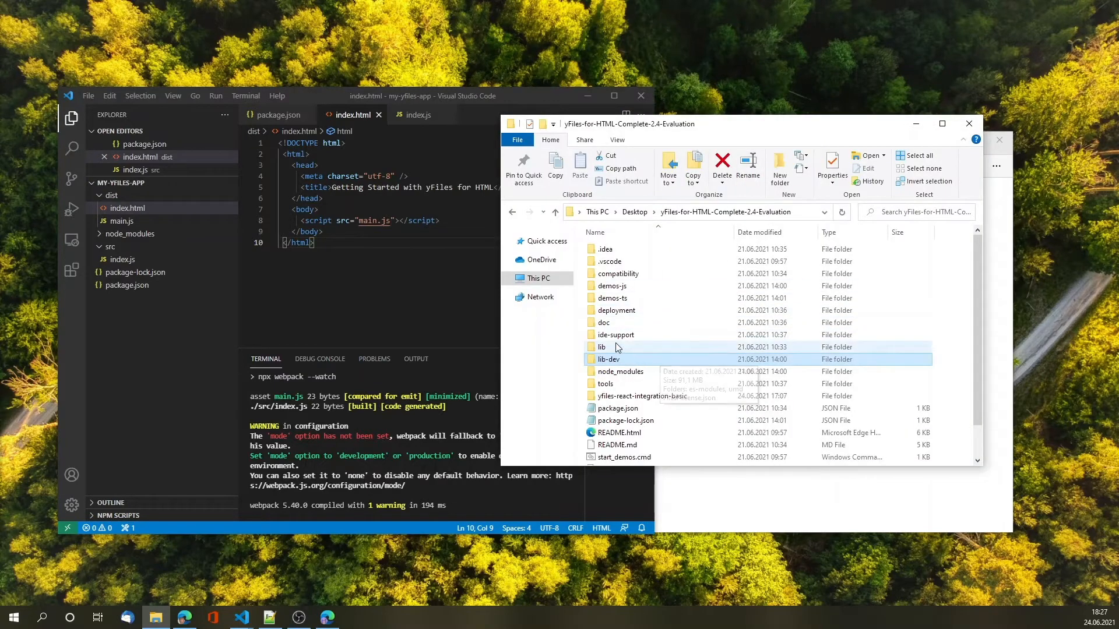
Step: Browse to lib-dev/es-modules and select the yfiles dev .tgz archive
double_click(607, 359)
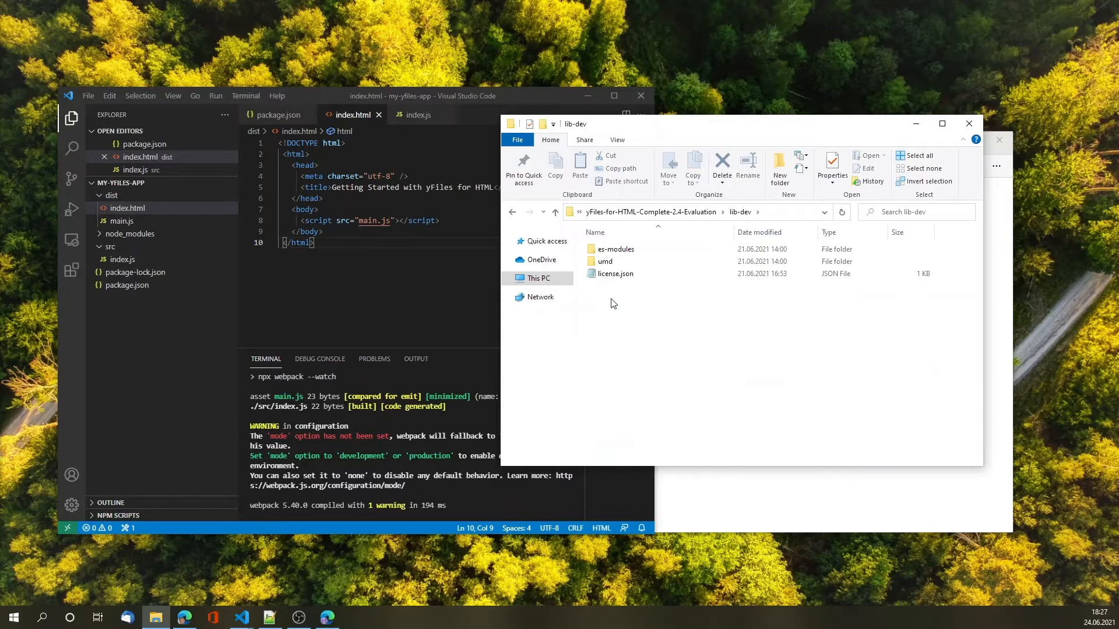
double_click(614, 249)
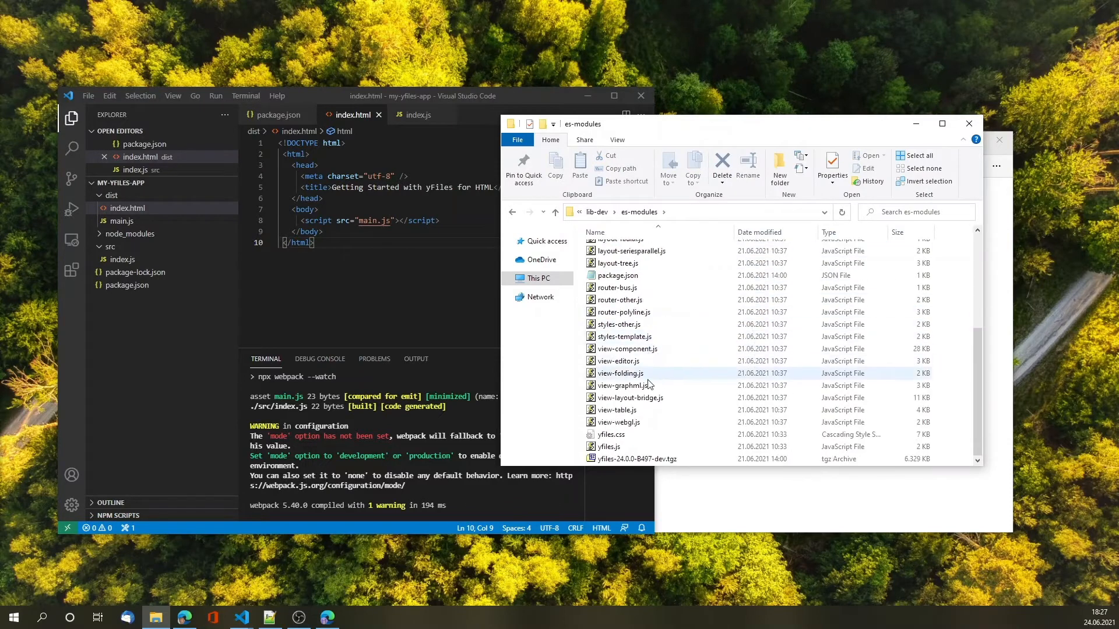
left_click(635, 458)
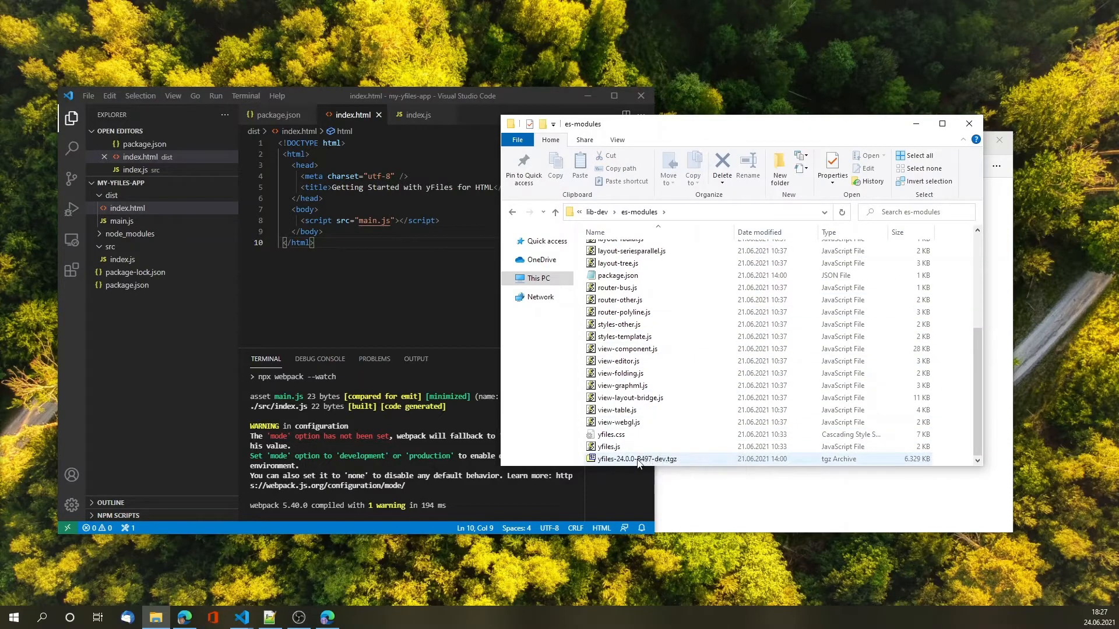
mouse_move(637, 459)
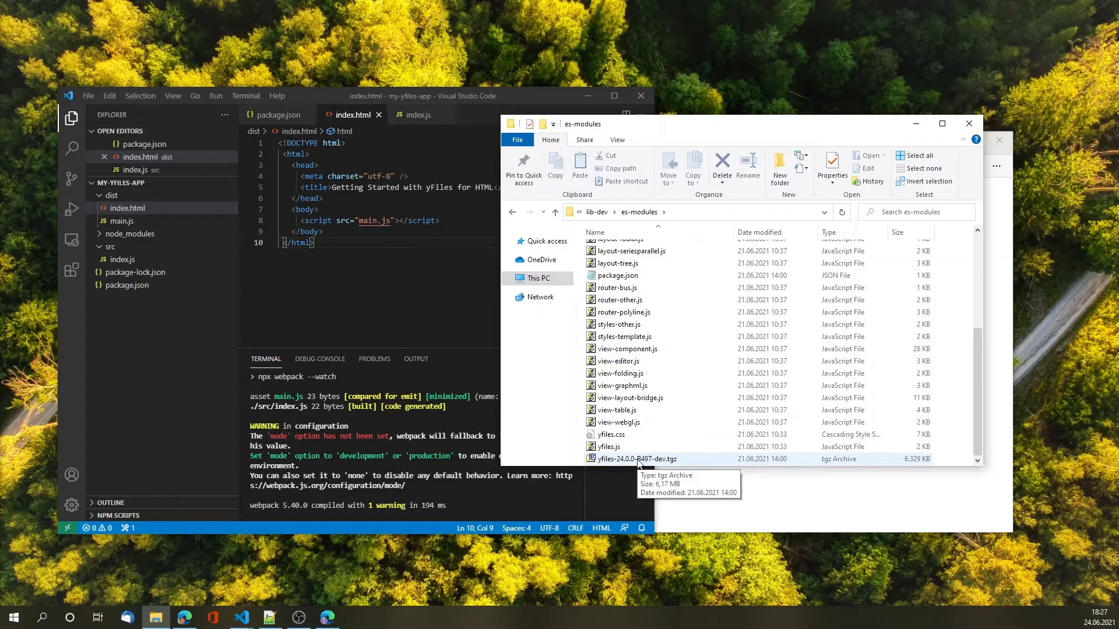
right_click(635, 459)
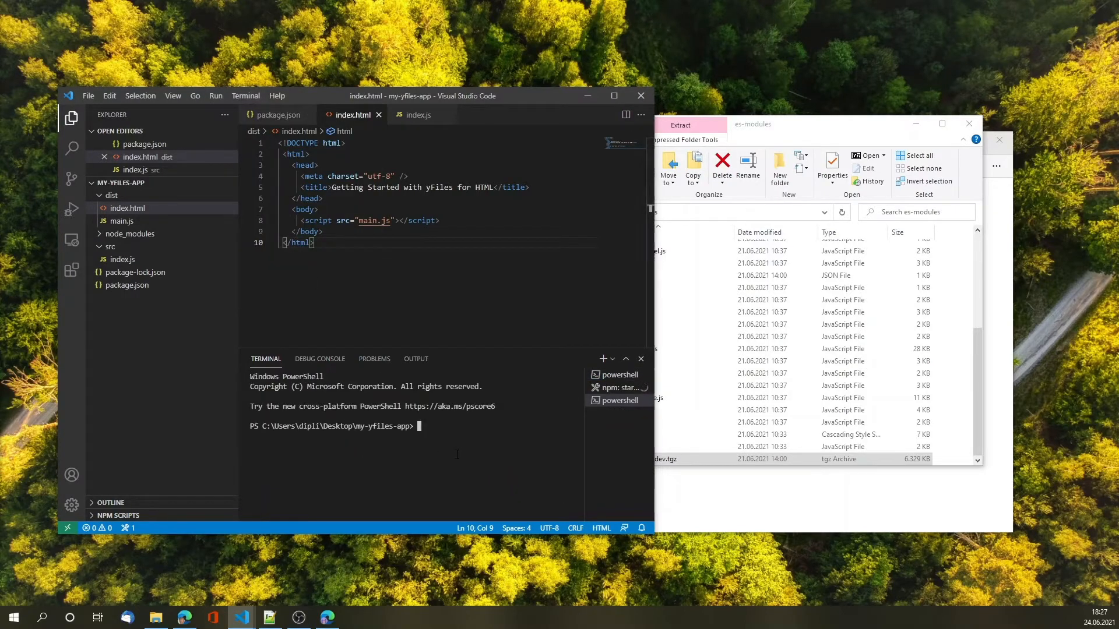
Step: Run npm install --save with the local yFiles dev tgz path, then open src/index.js
type("npm install")
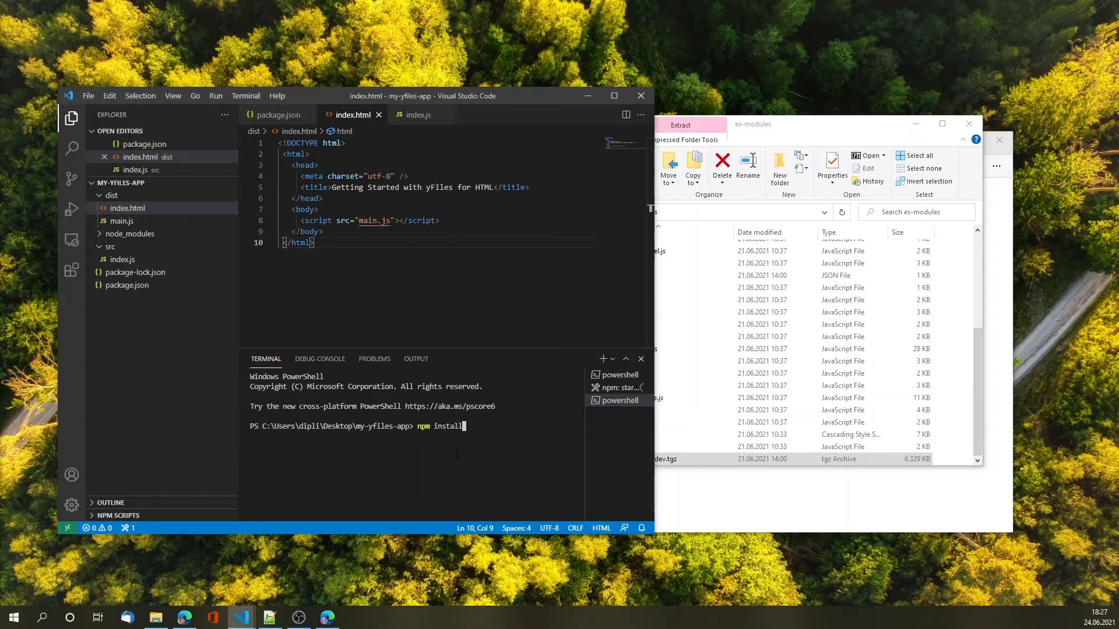
type("--save \"C:\\Users\\dipli\\Desktop\\yFiles-for-HTML-Complete-2.4-Evaluation\\lib-dev\\es-modules\\yfiles-24.0.0-B497-dev.tgz\"")
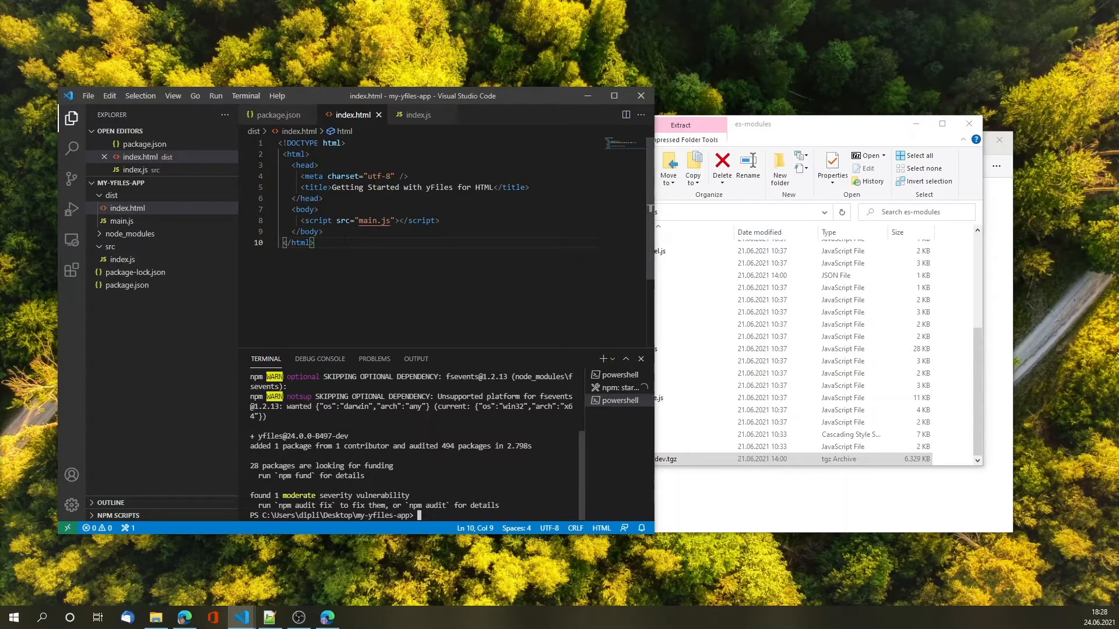
left_click(418, 114)
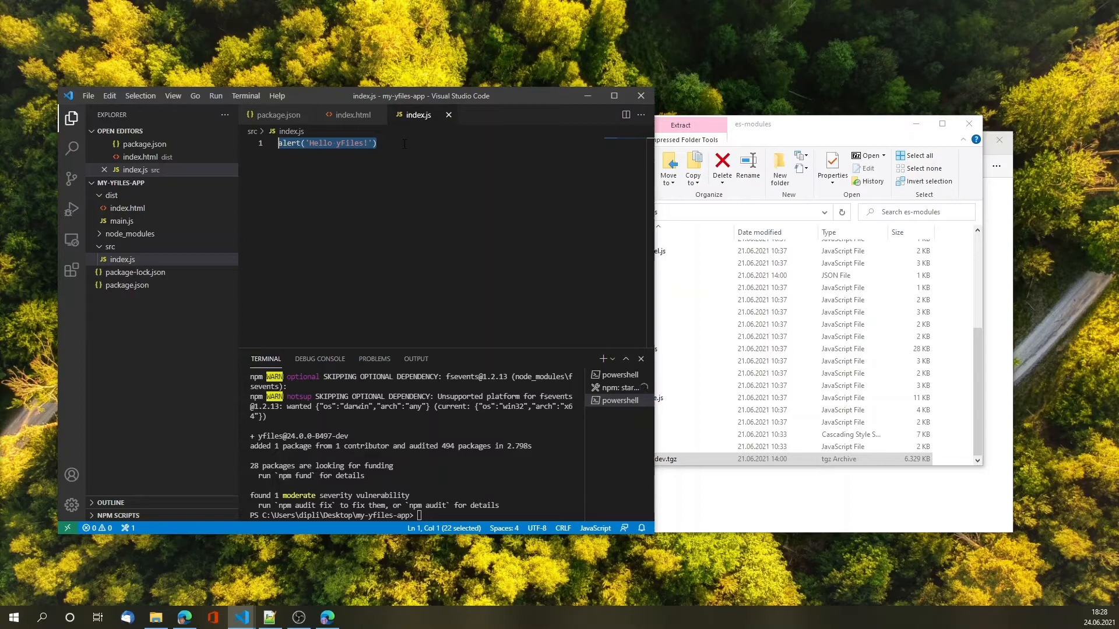
Step: Write import { GraphComponent } from 'yfiles' and new GraphComponent() in index.js
type("import {")
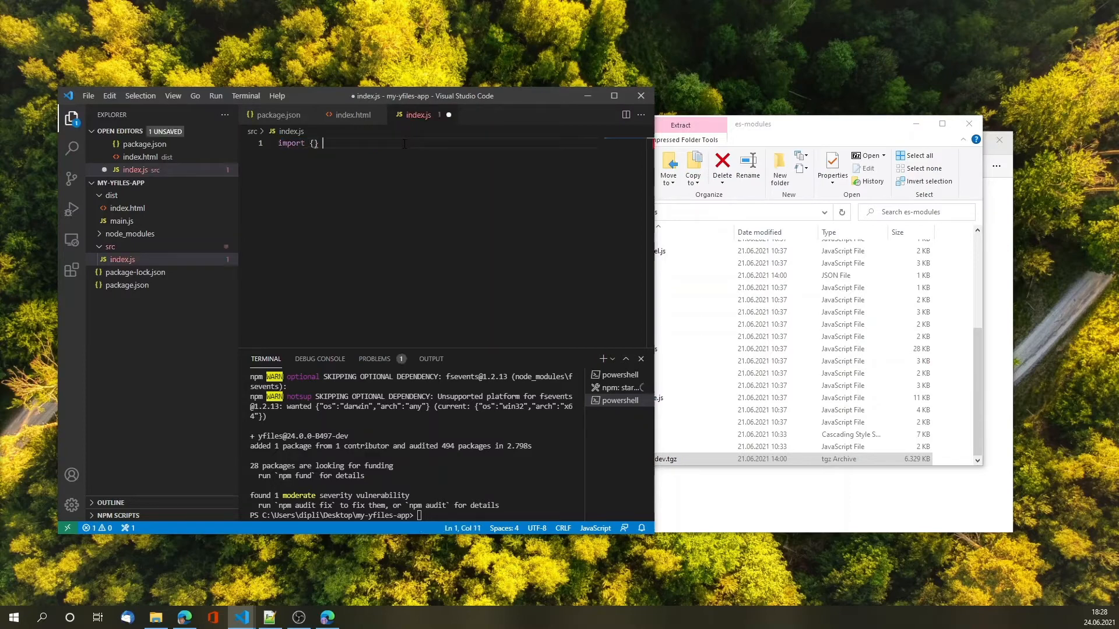
type("from 'yfiles'")
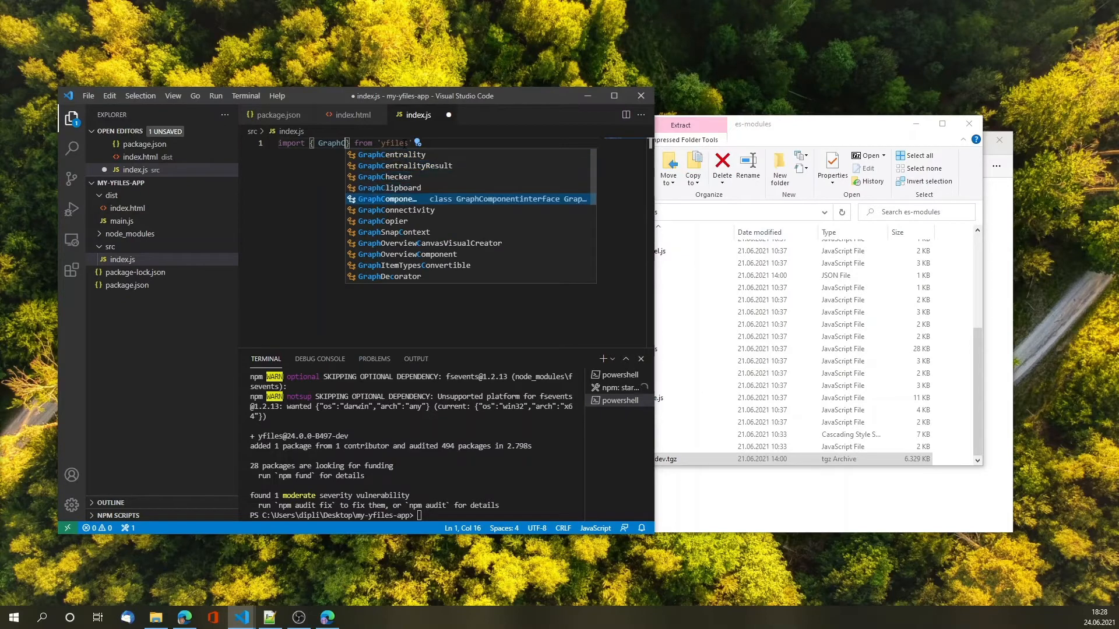
left_click(388, 198)
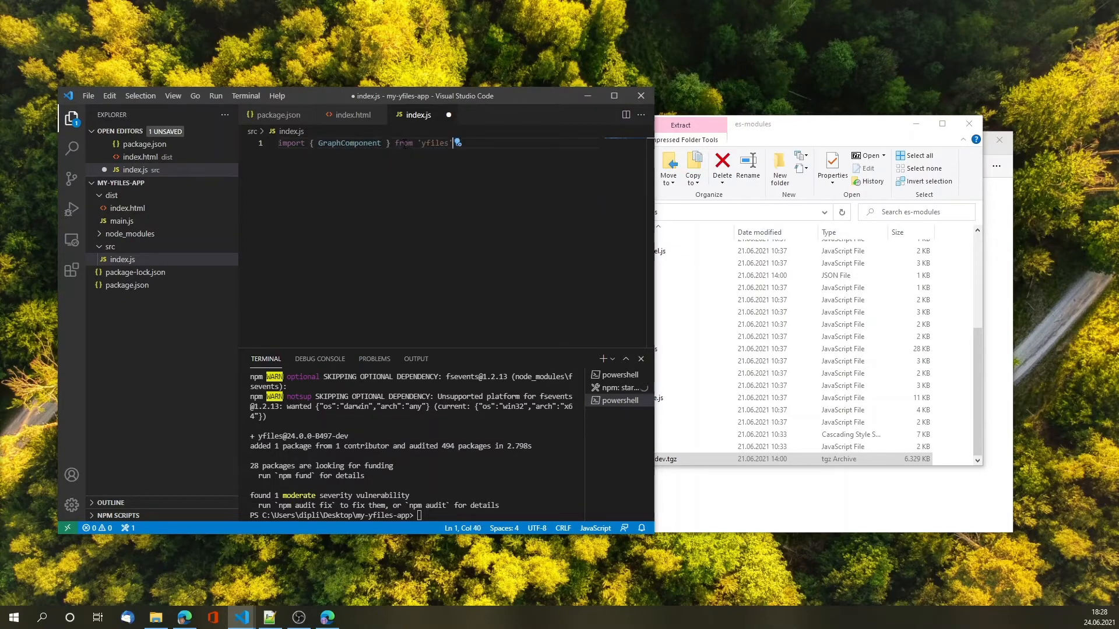
type("new G")
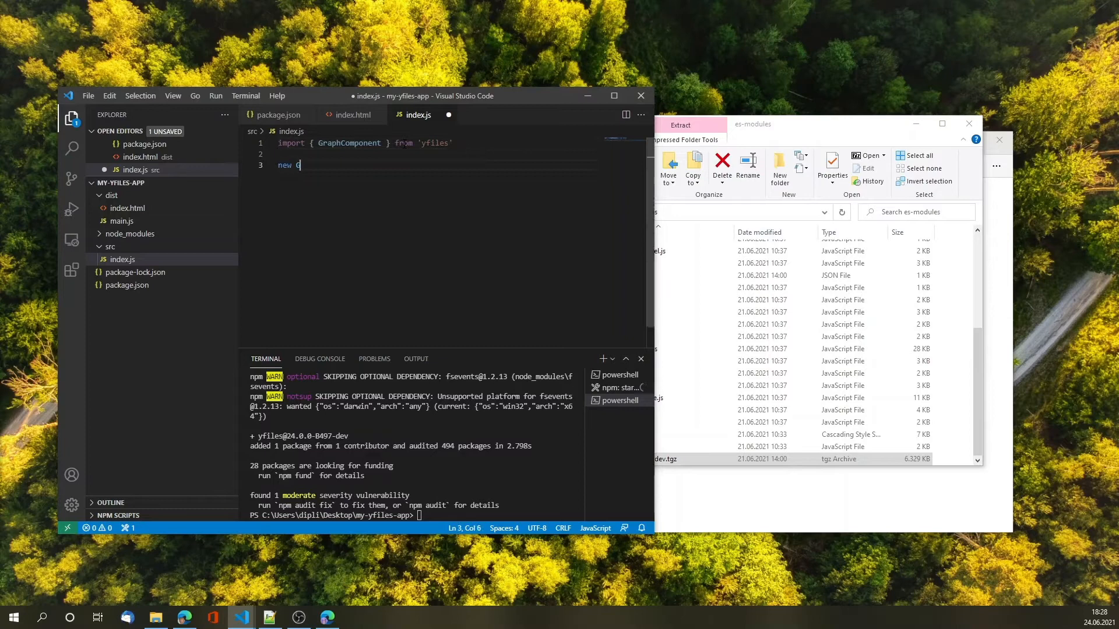
type("raphComponent")
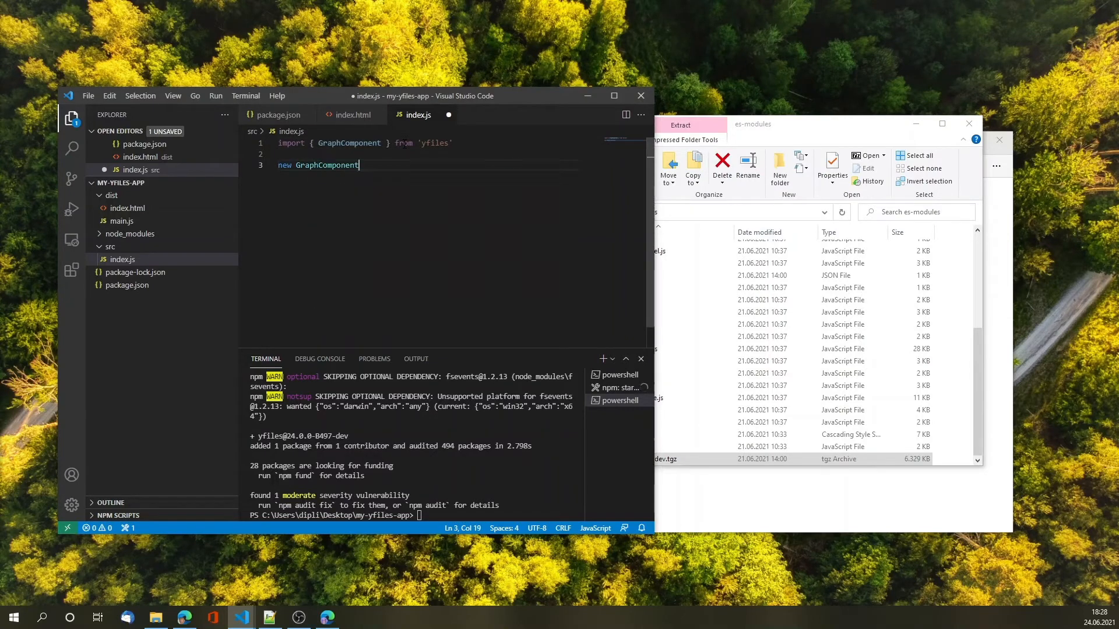
type("()")
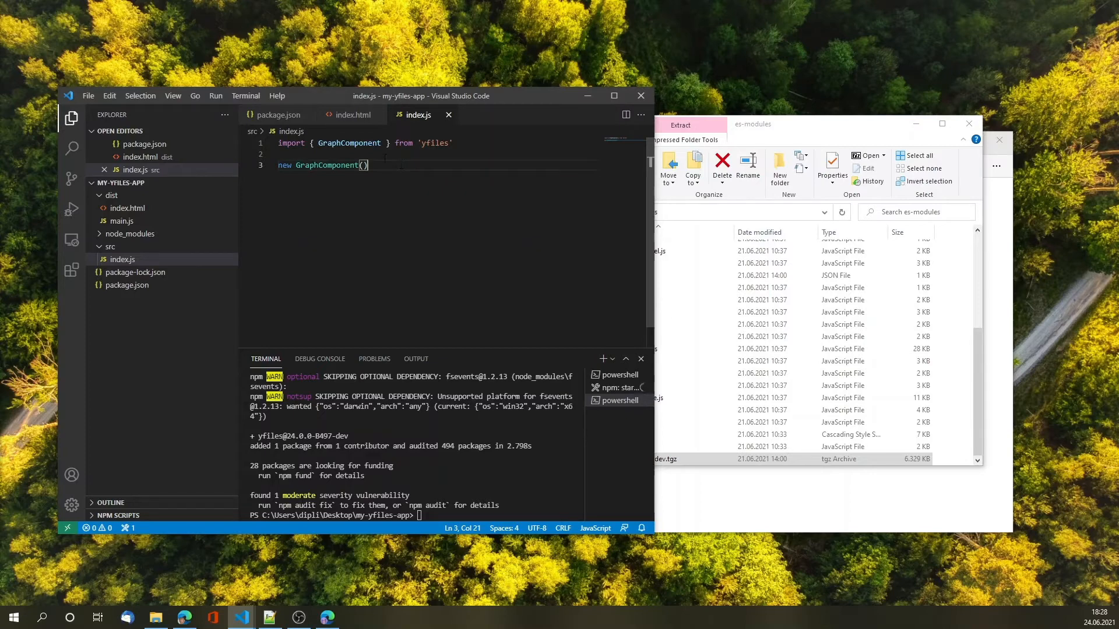
Step: Insert a div with id graphComponent, darkgray background, 500px width and height, inside body
left_click(354, 114)
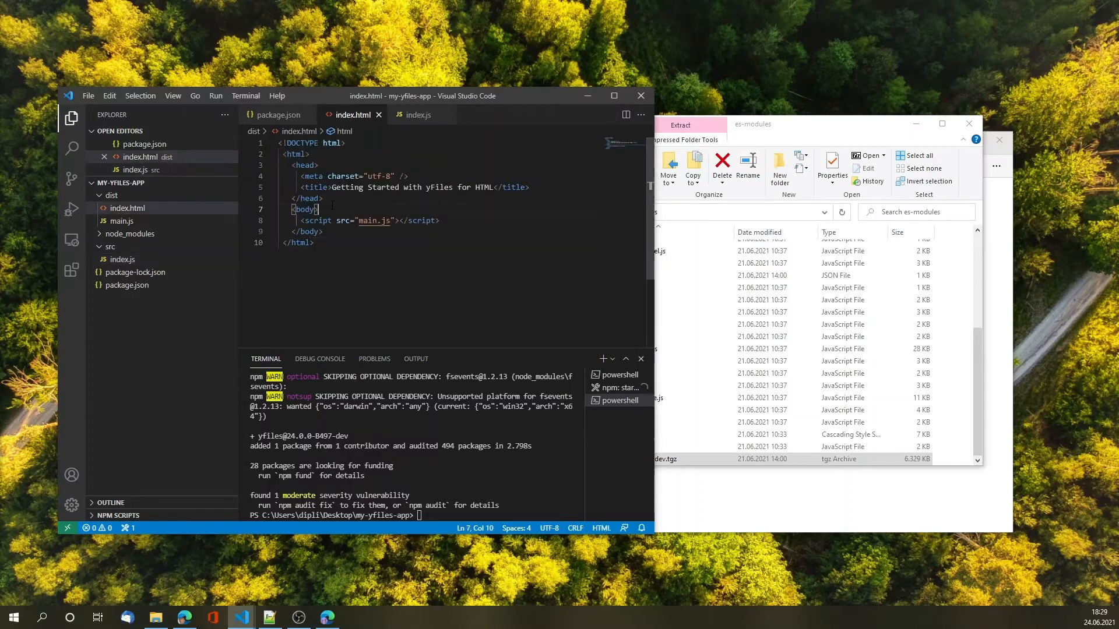
left_click(318, 209)
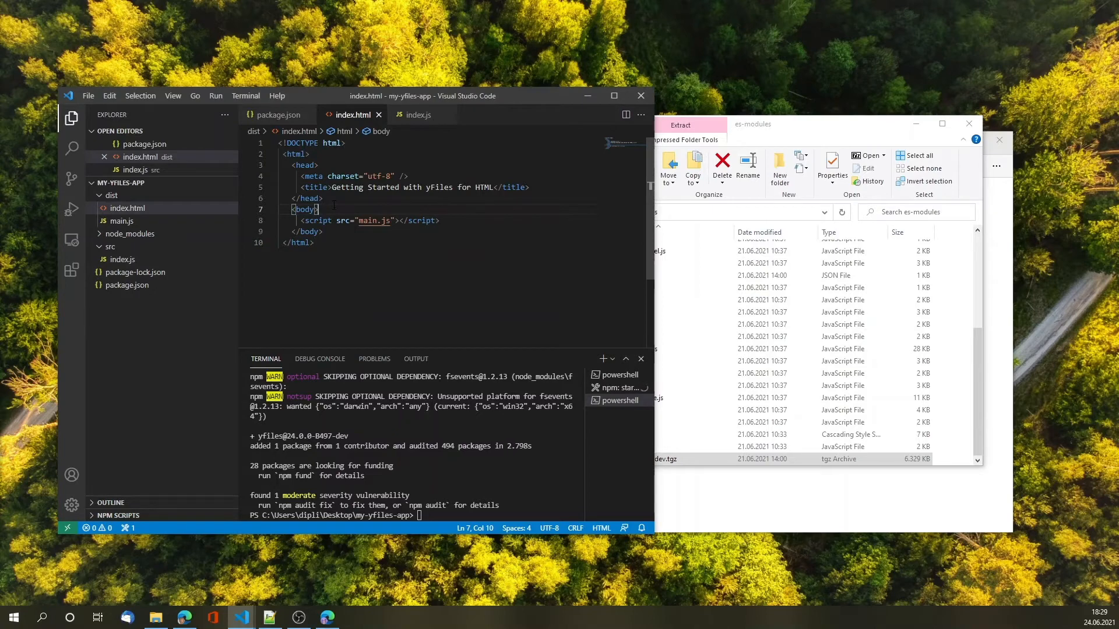
key("Enter")
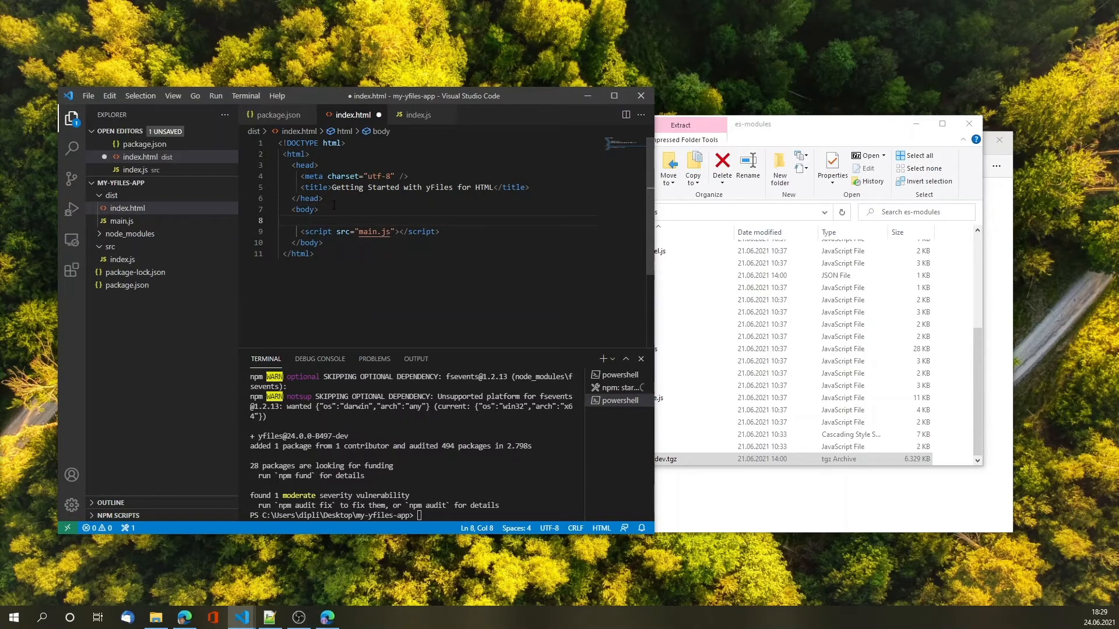
type("<div></div>")
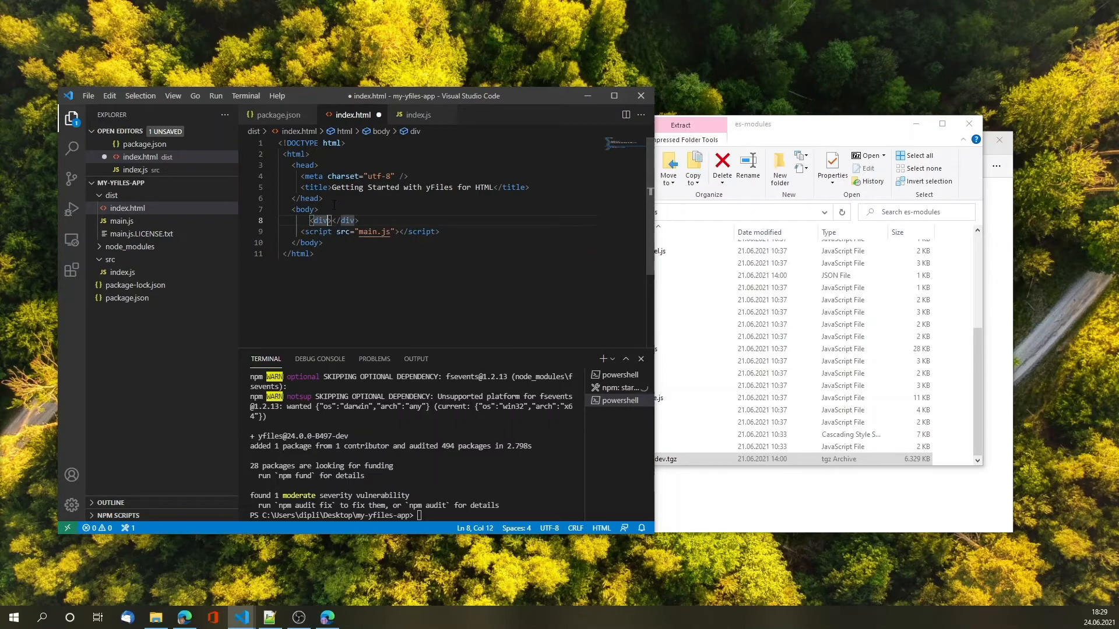
type("id=\"\"")
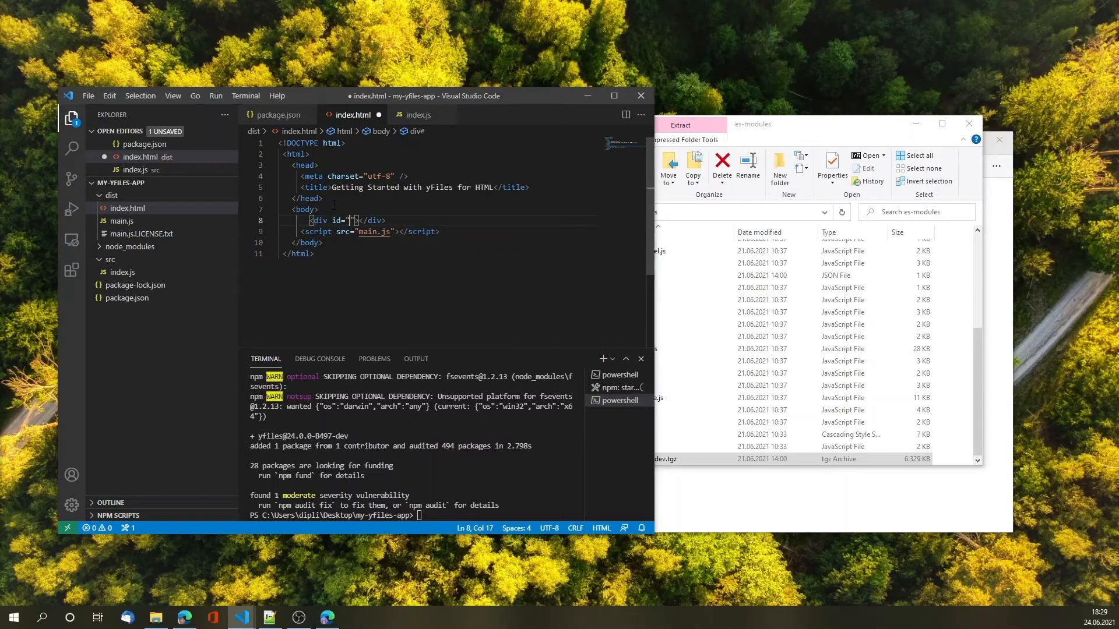
type("graphComponent")
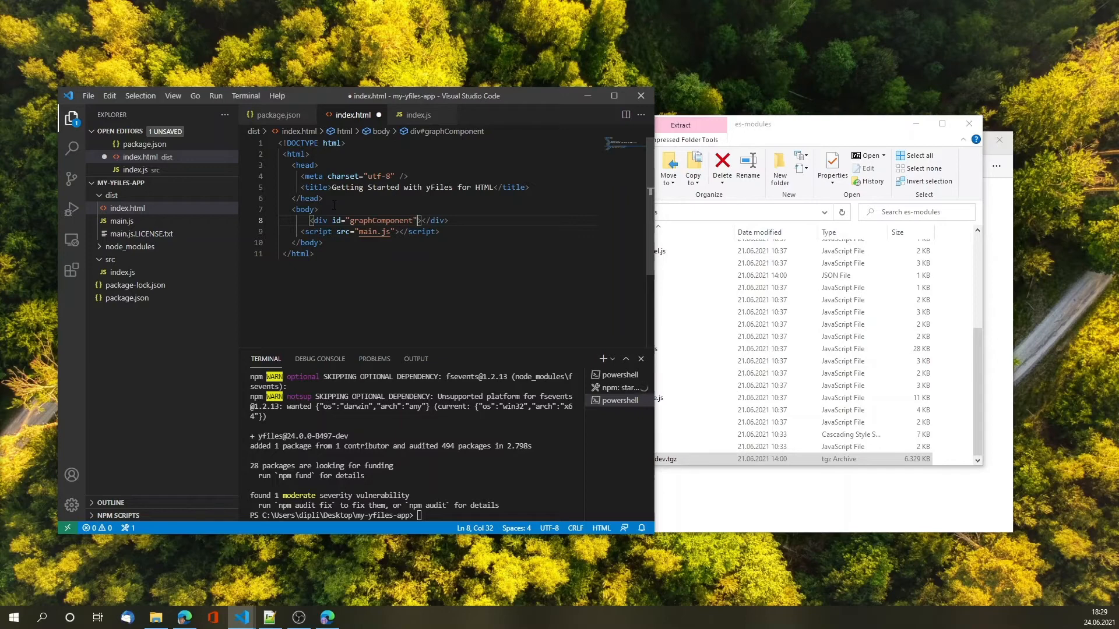
type("style=\"\"")
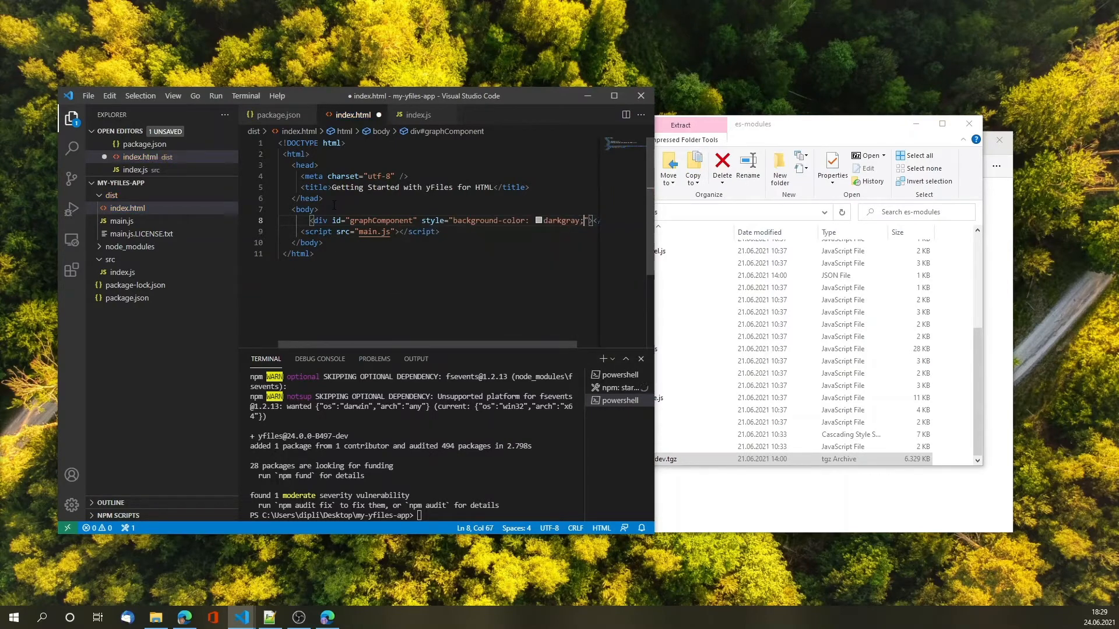
type("width: 500px")
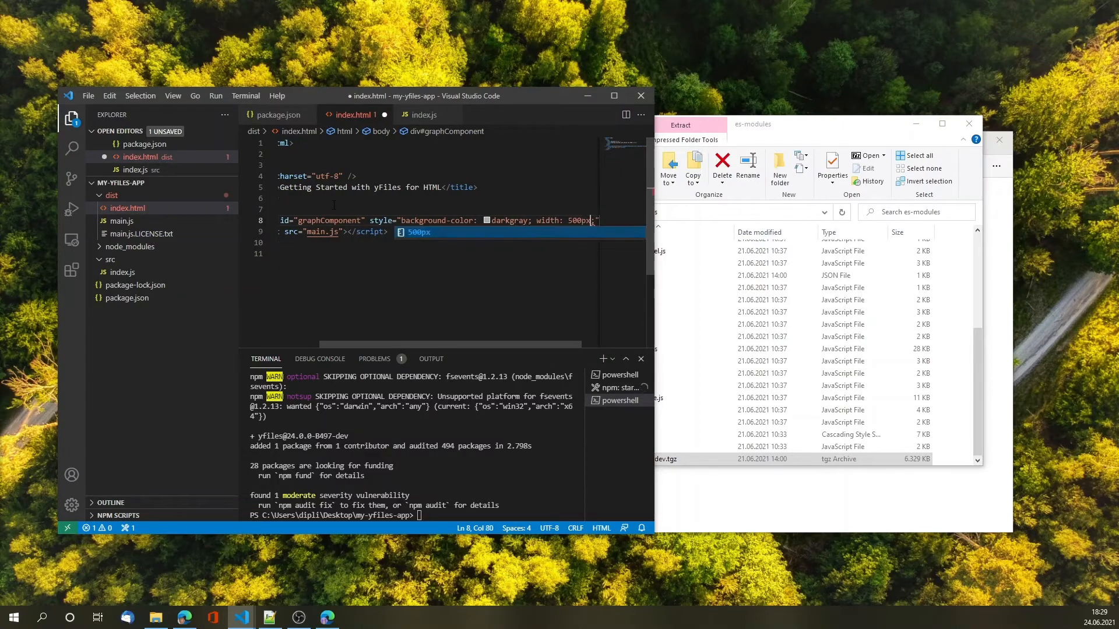
type("y;")
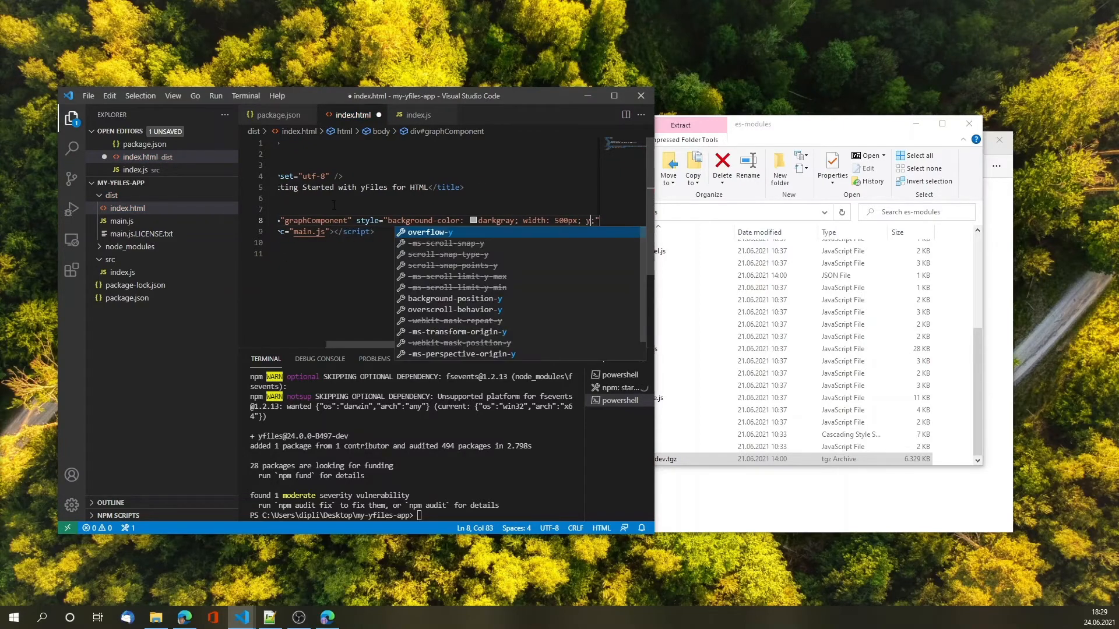
type("height:")
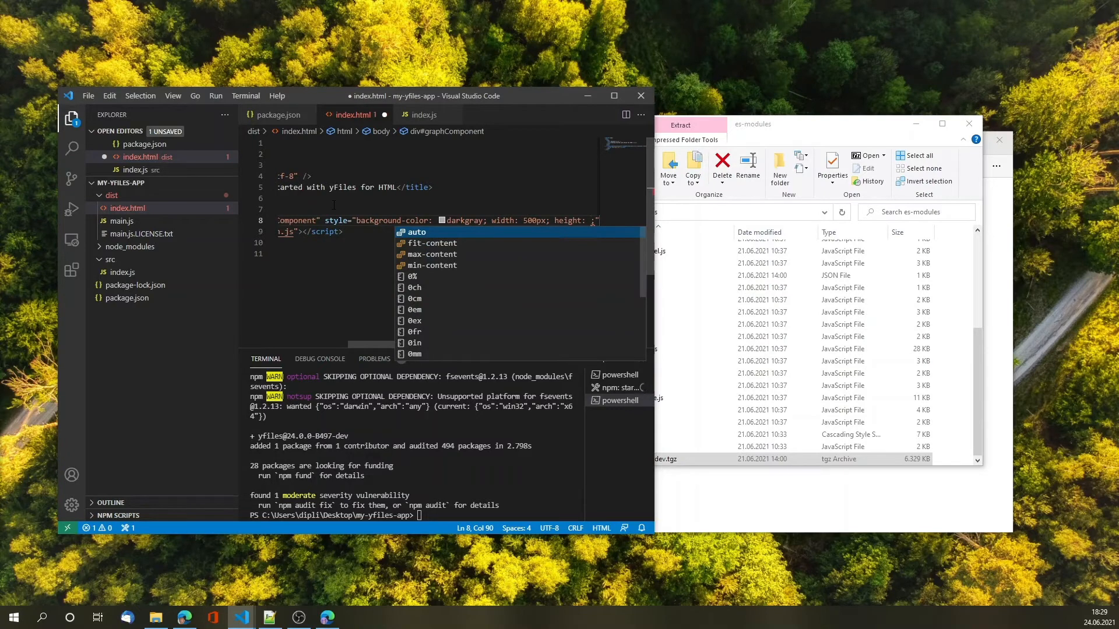
type("500px")
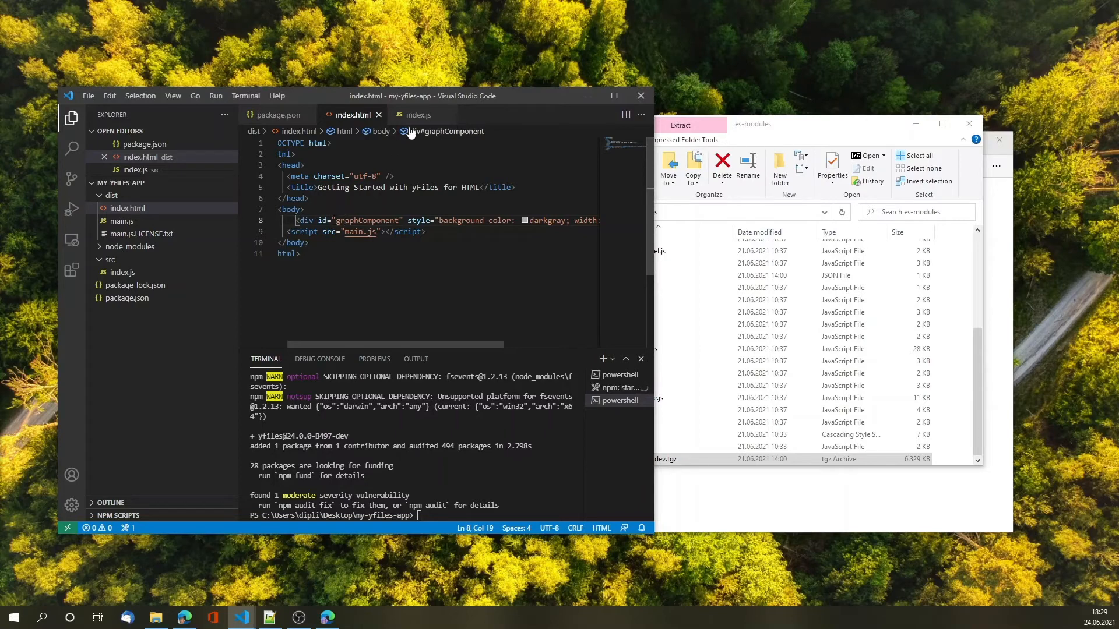
Step: Change index.js to const gc = new GraphComponent('#graphComponent')
left_click(417, 115)
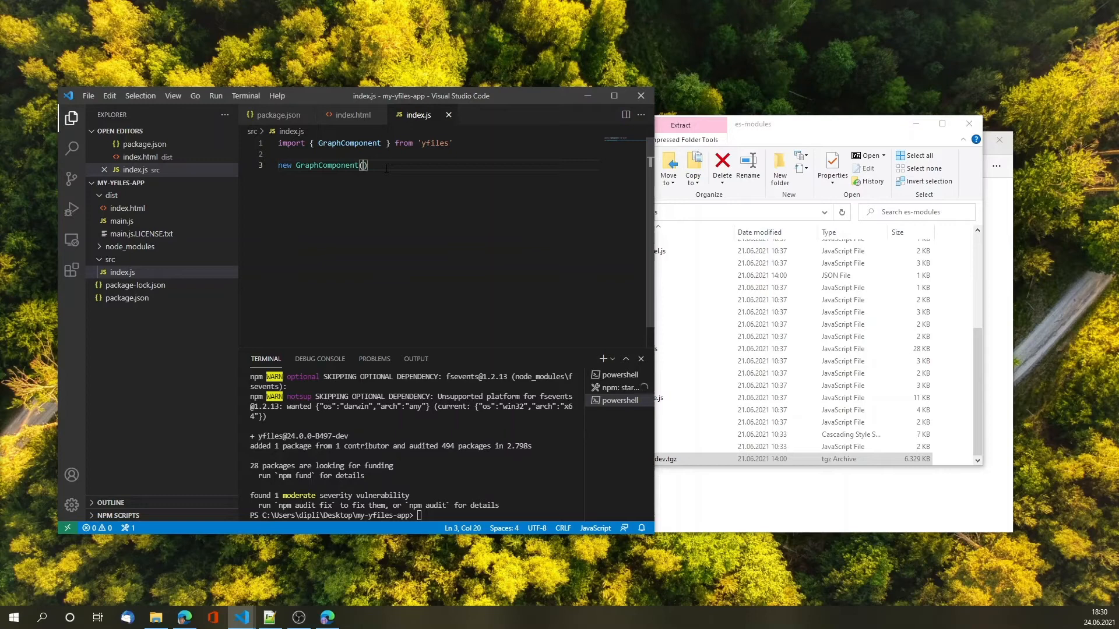
type("'")
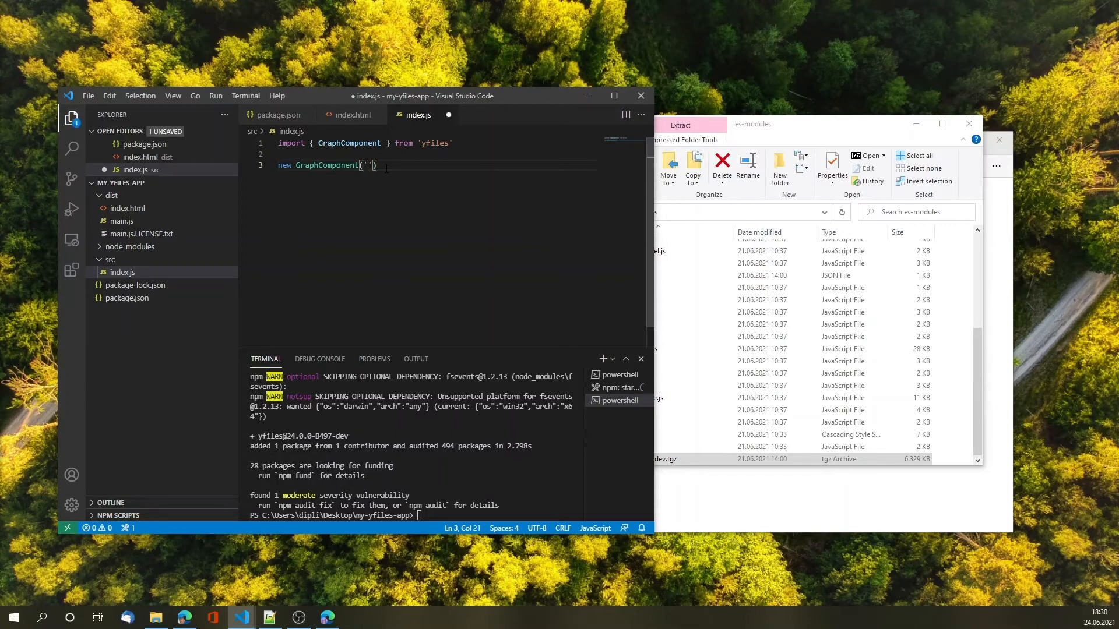
type("#gr")
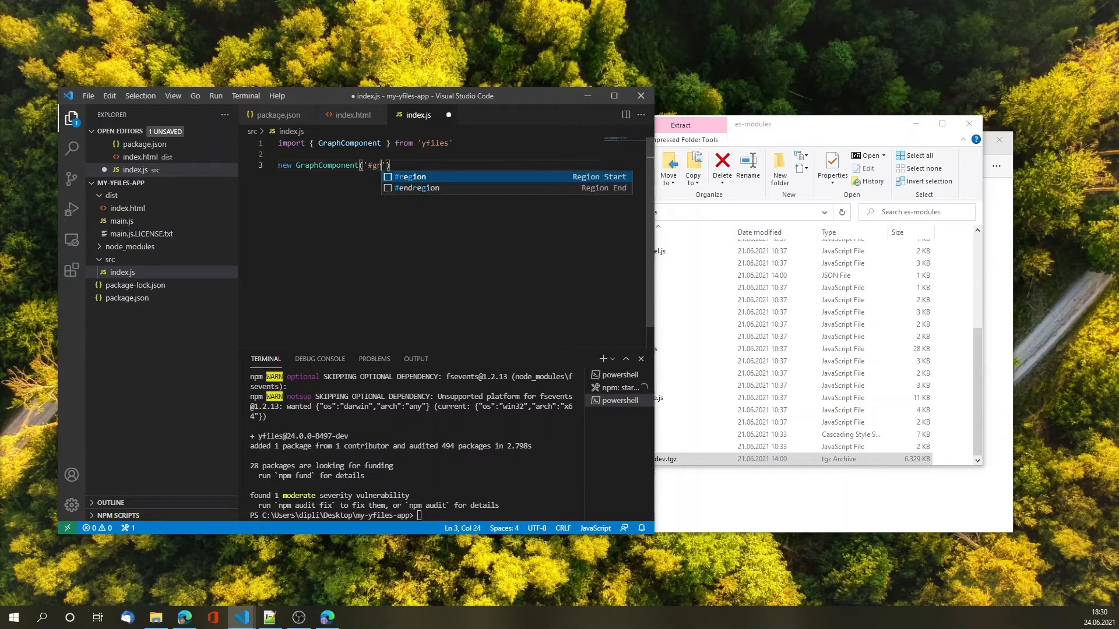
type("aphComponet")
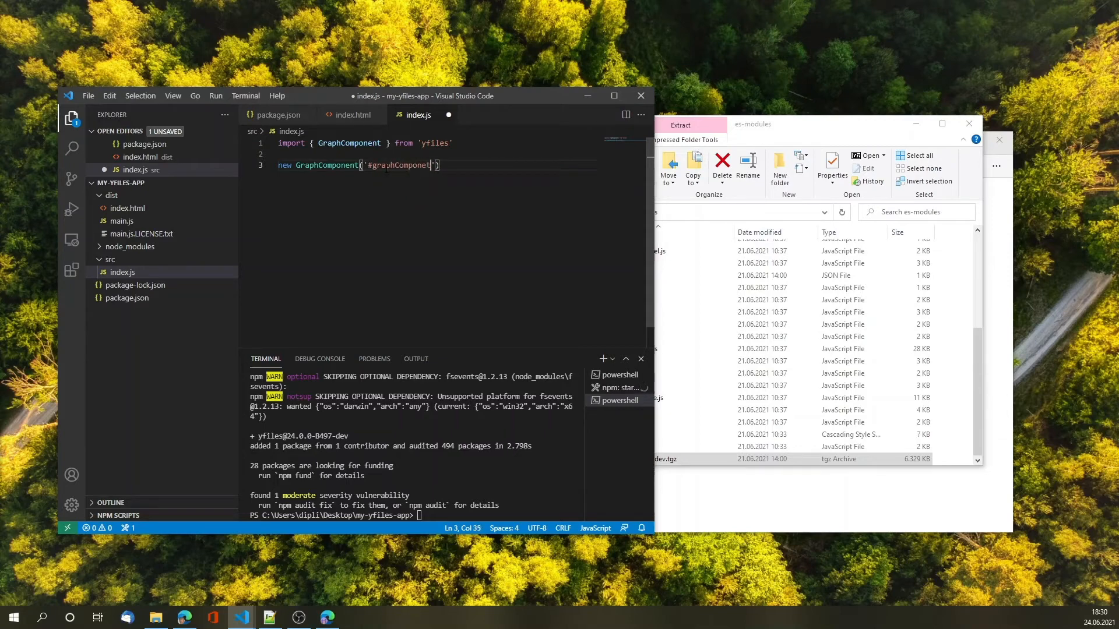
type("')")
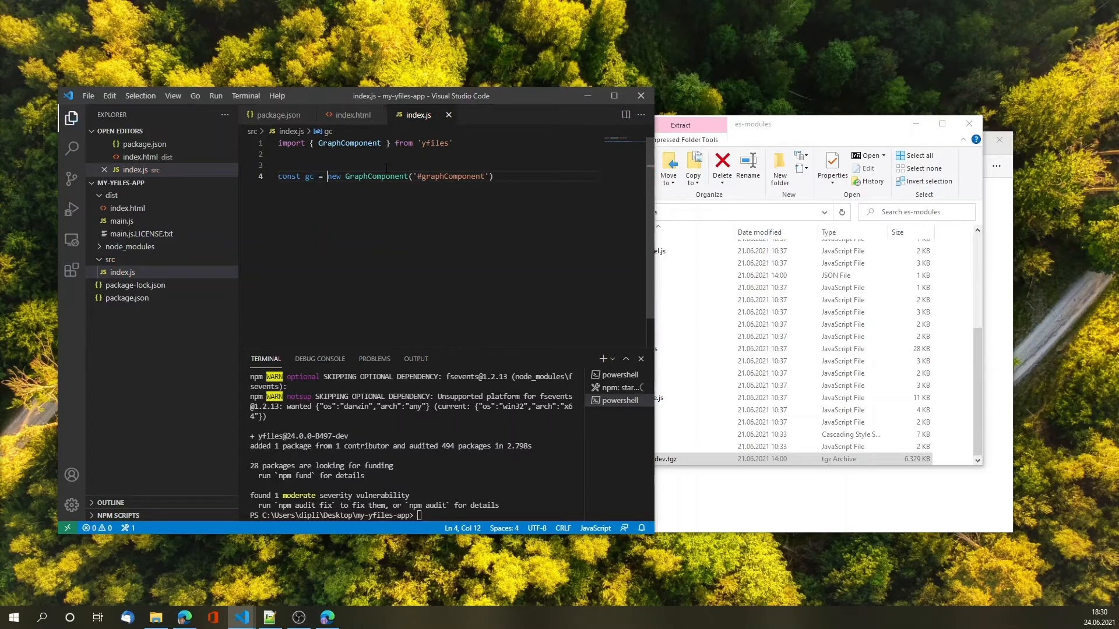
Step: Add License to the yfiles import and begin License.value = {} above const gc
left_click(328, 154)
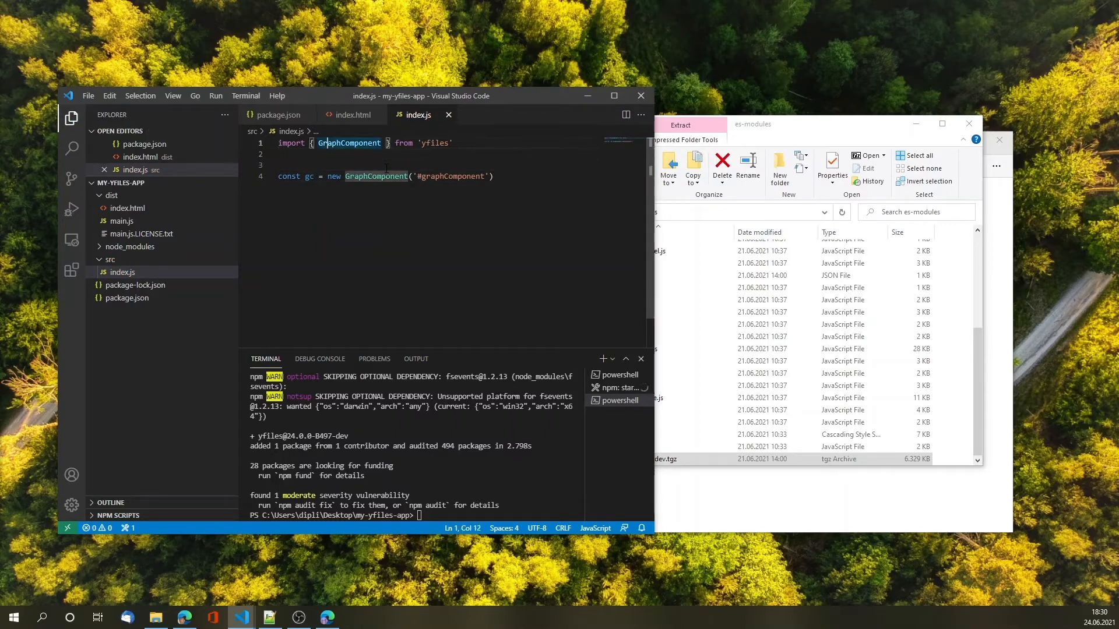
type(", License")
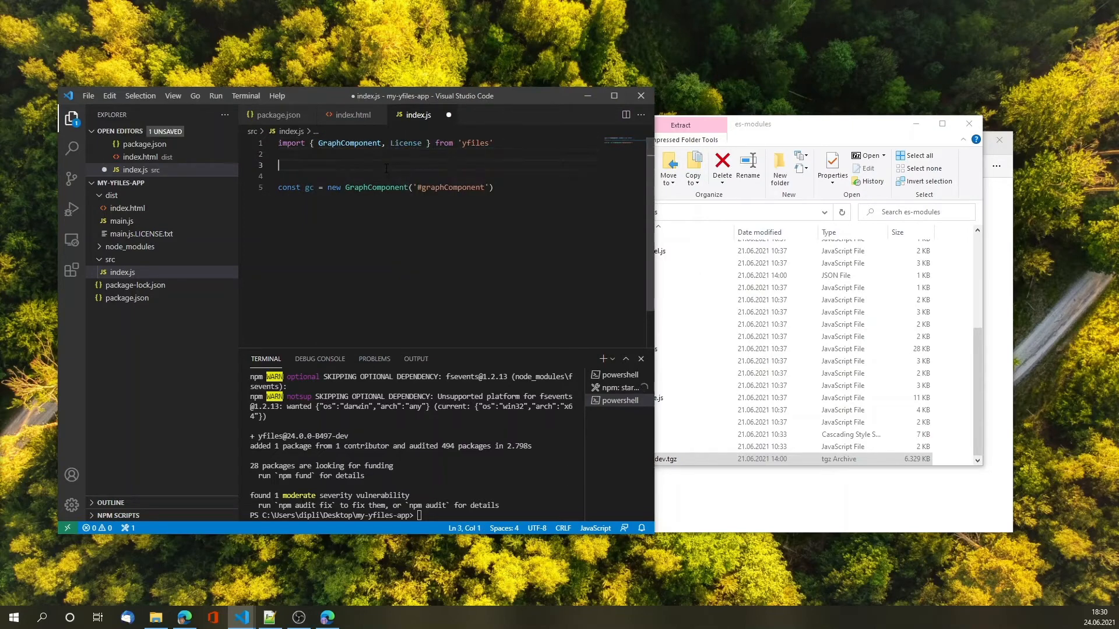
type("License.value =")
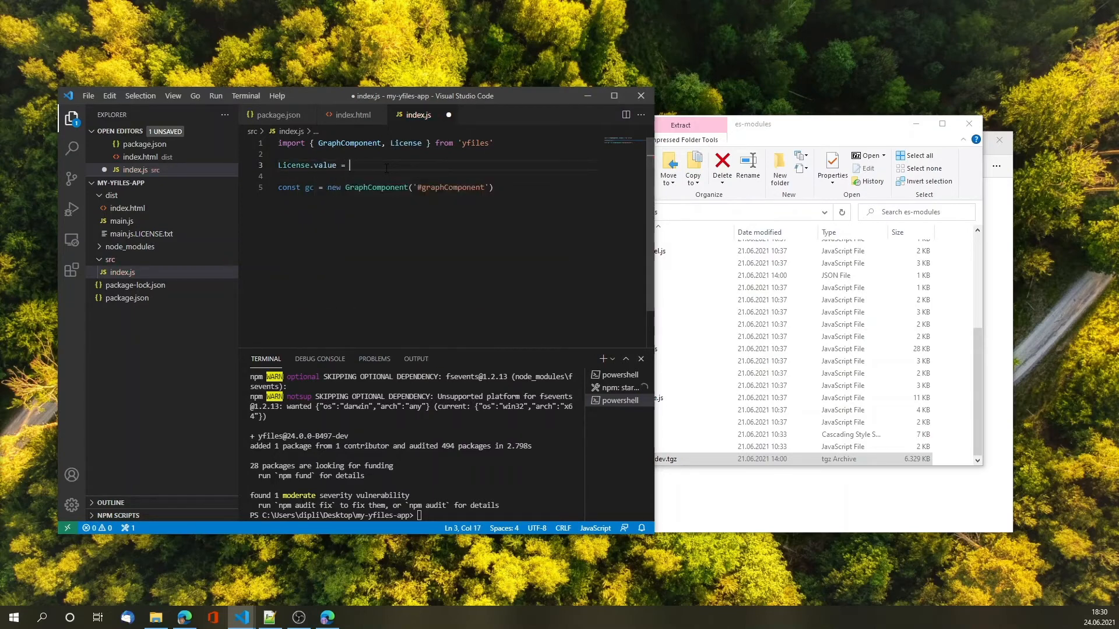
type("{")
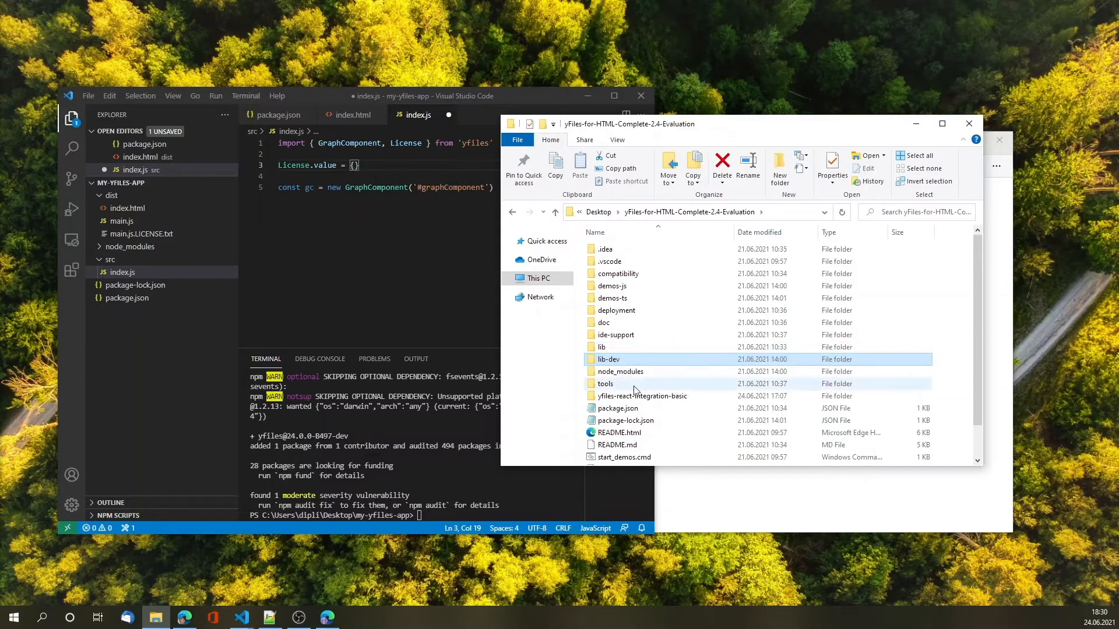
mouse_move(547, 355)
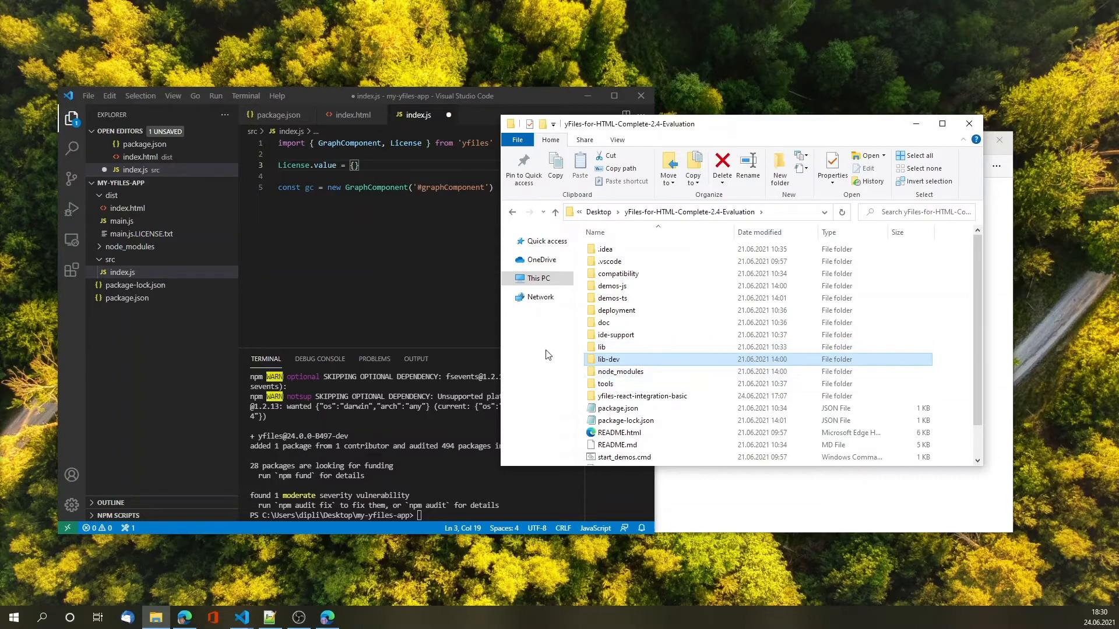
Step: Open the evaluation package's lib-dev folder showing license.json in File Explorer
double_click(608, 359)
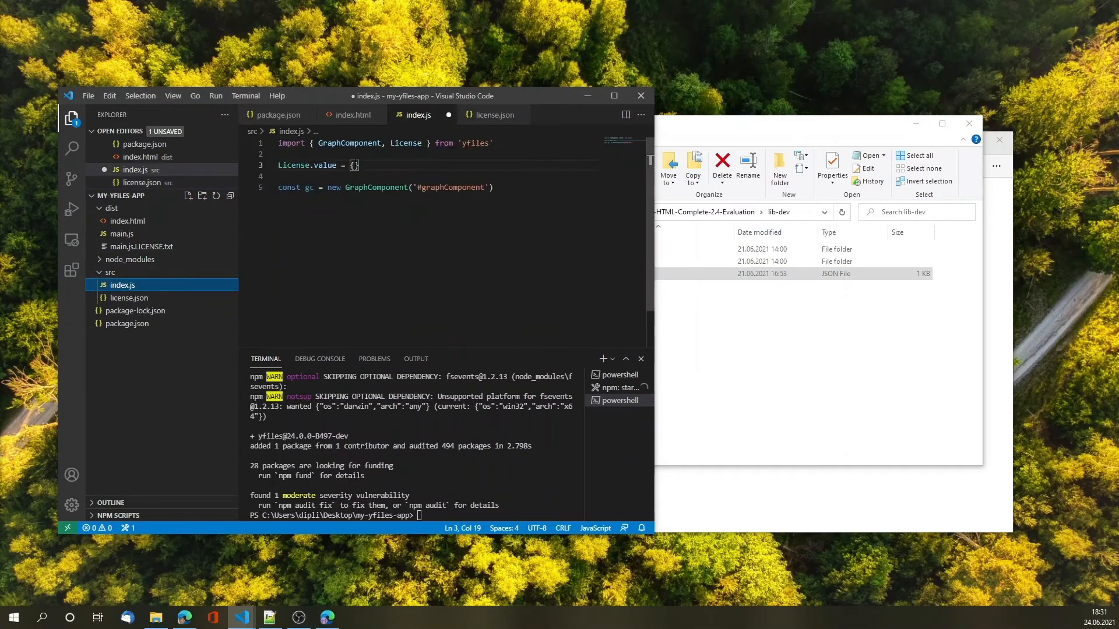
Step: Import licenseValue from './license.json' in index.js and assign it to License.value, then view index.html
key("Enter")
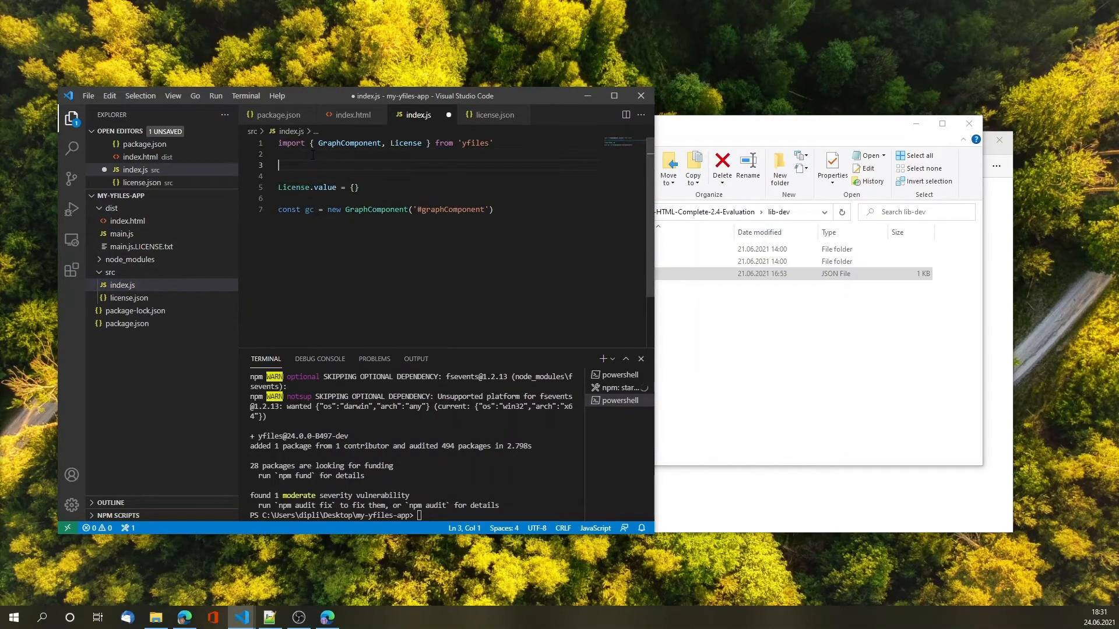
type("import")
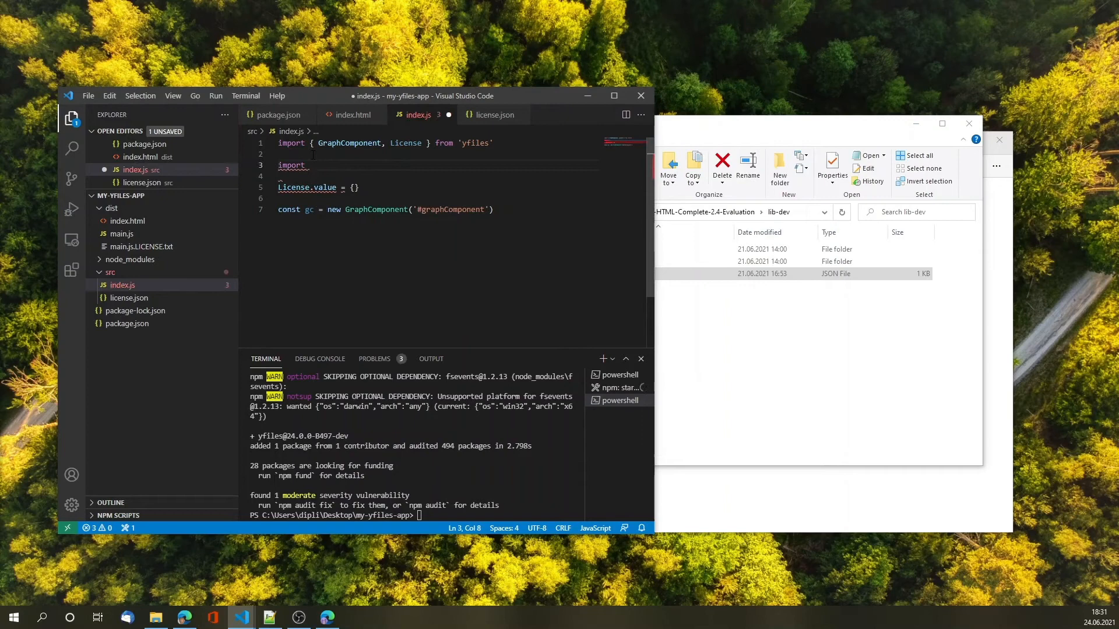
type("licenseValue")
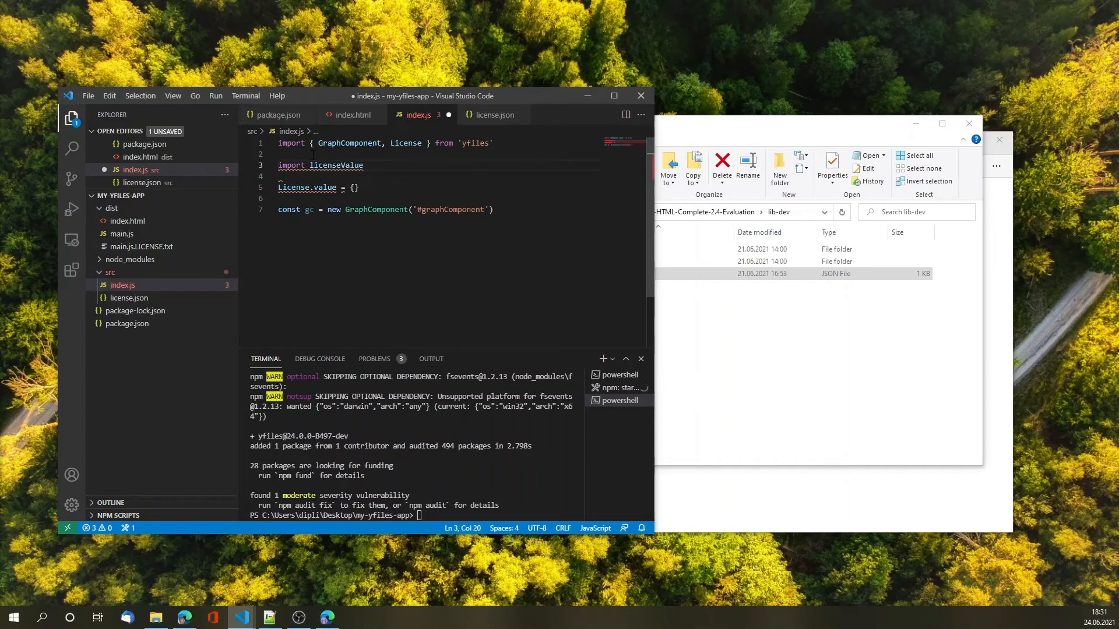
type("from")
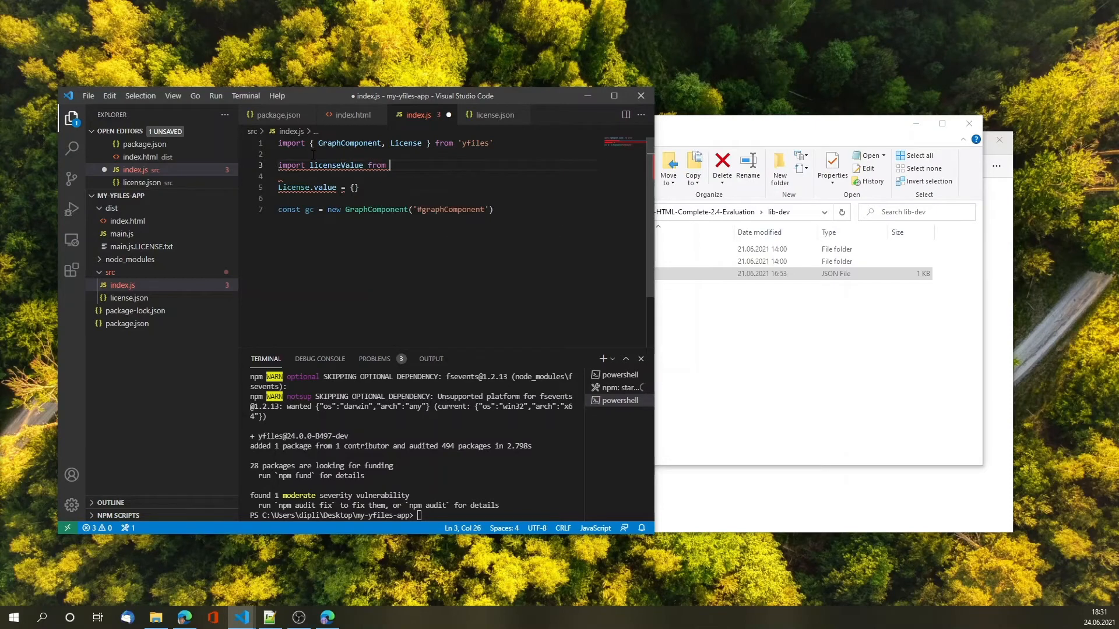
type("'./license.json'")
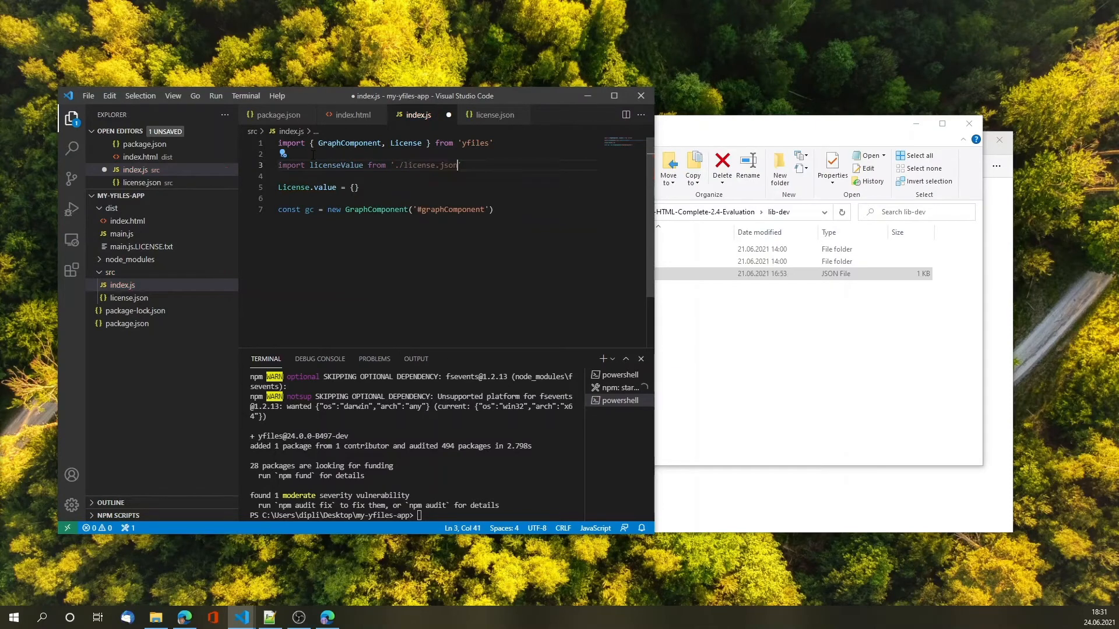
type("li")
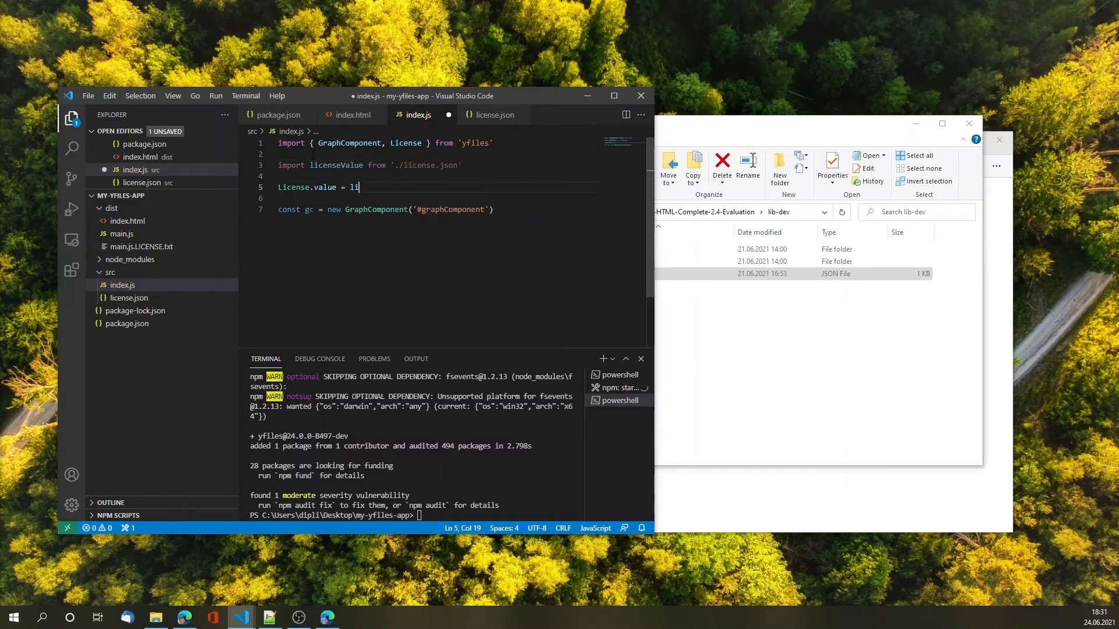
type("censeValue")
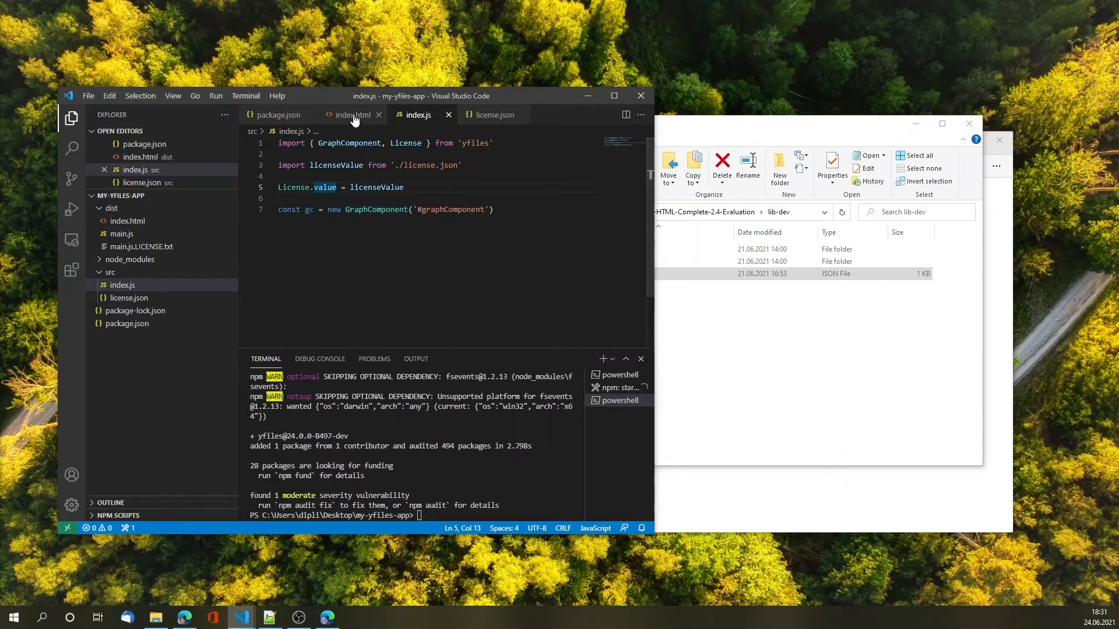
left_click(353, 114)
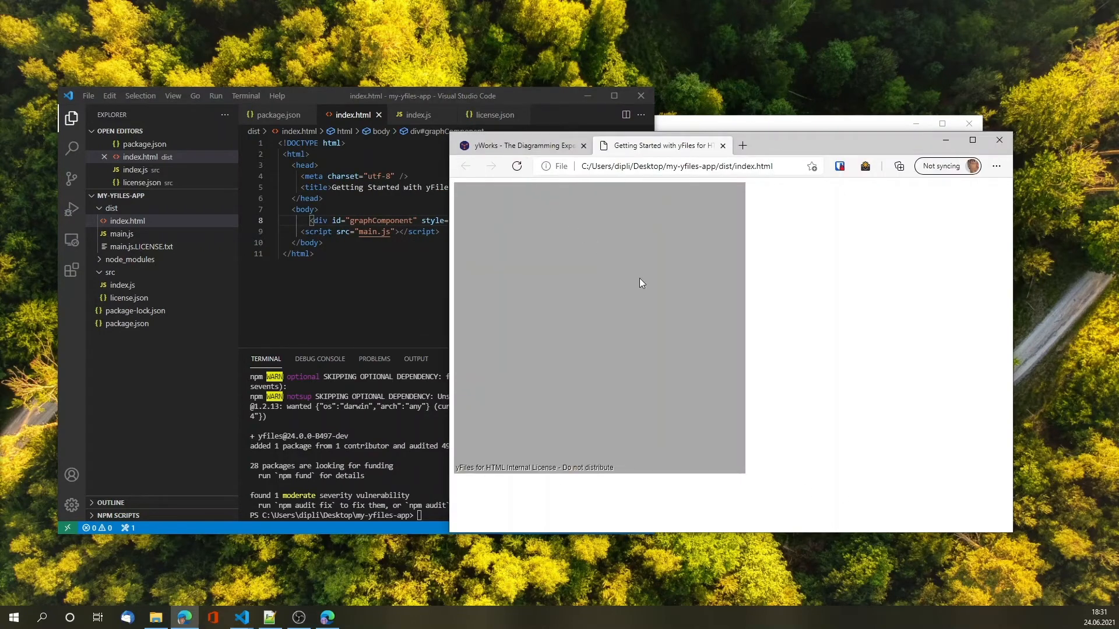
mouse_move(584, 323)
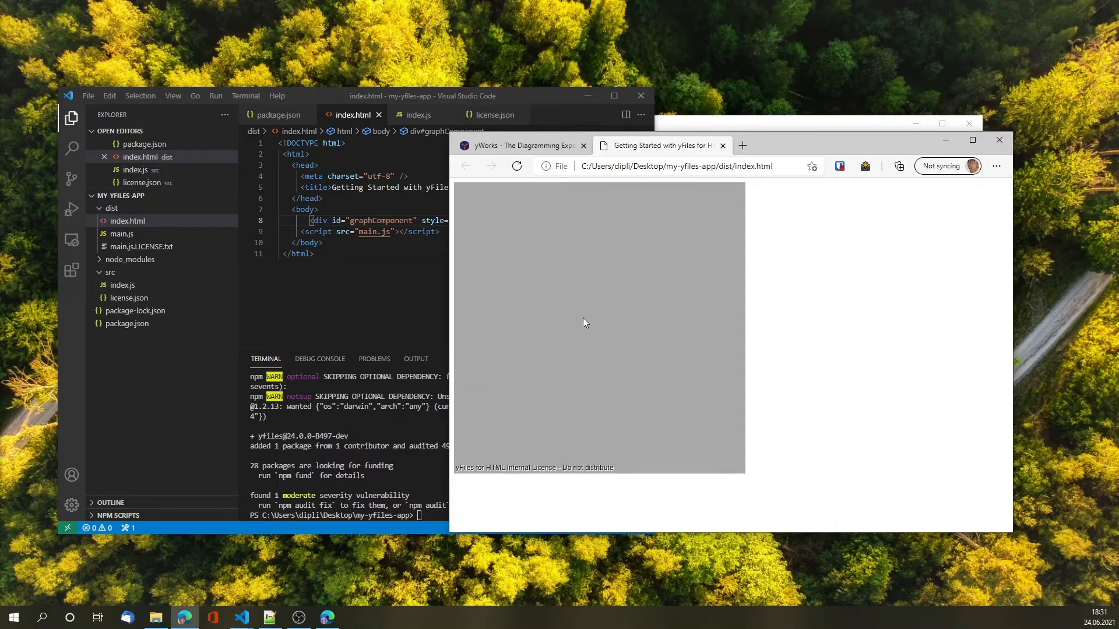
mouse_move(592, 320)
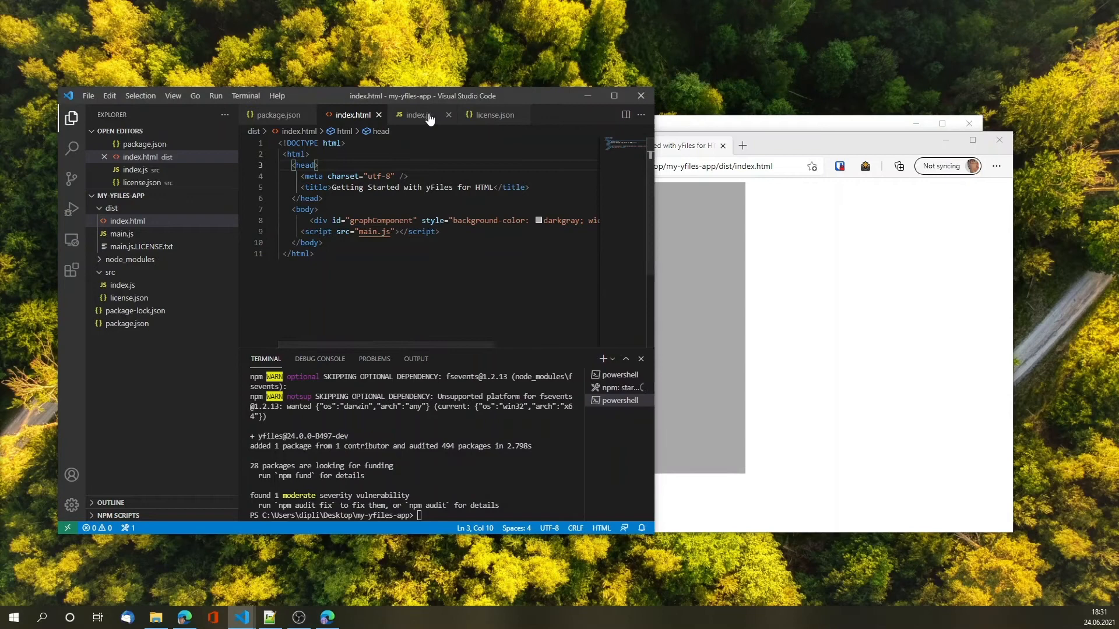
Step: Add a gc.graph.createNode() call to index.js using autocomplete, then reload the page
left_click(416, 114)
type("g")
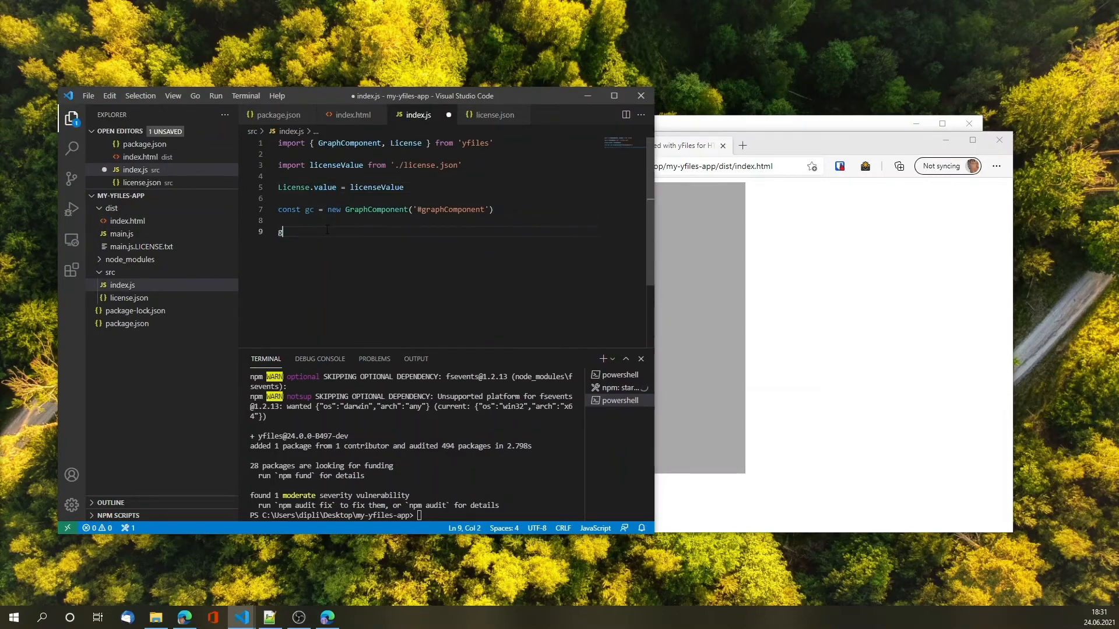
type("c")
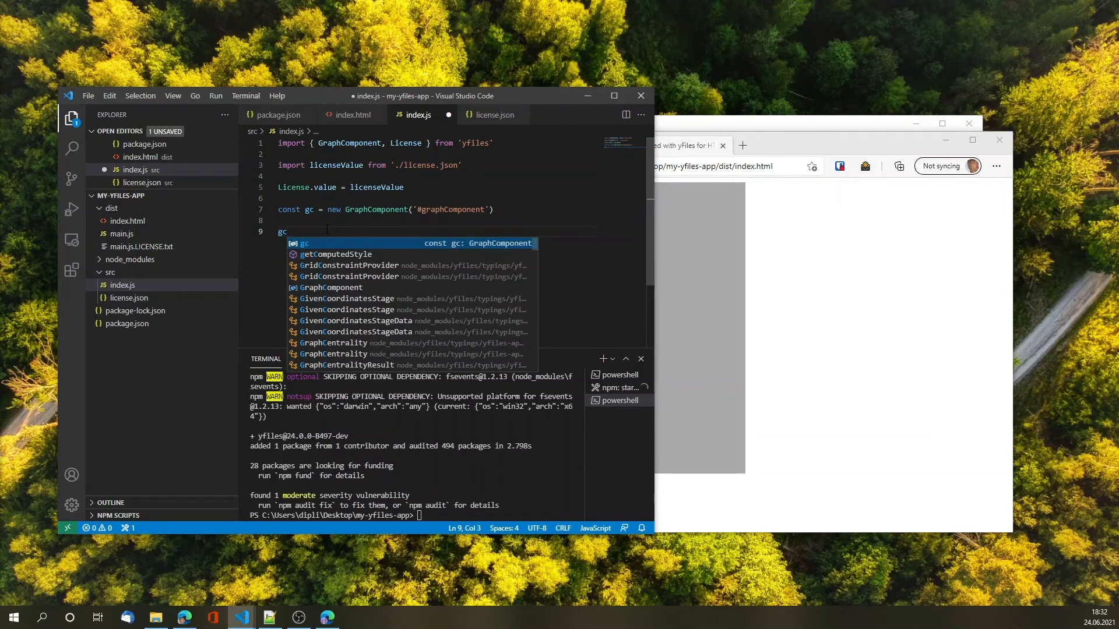
type(".")
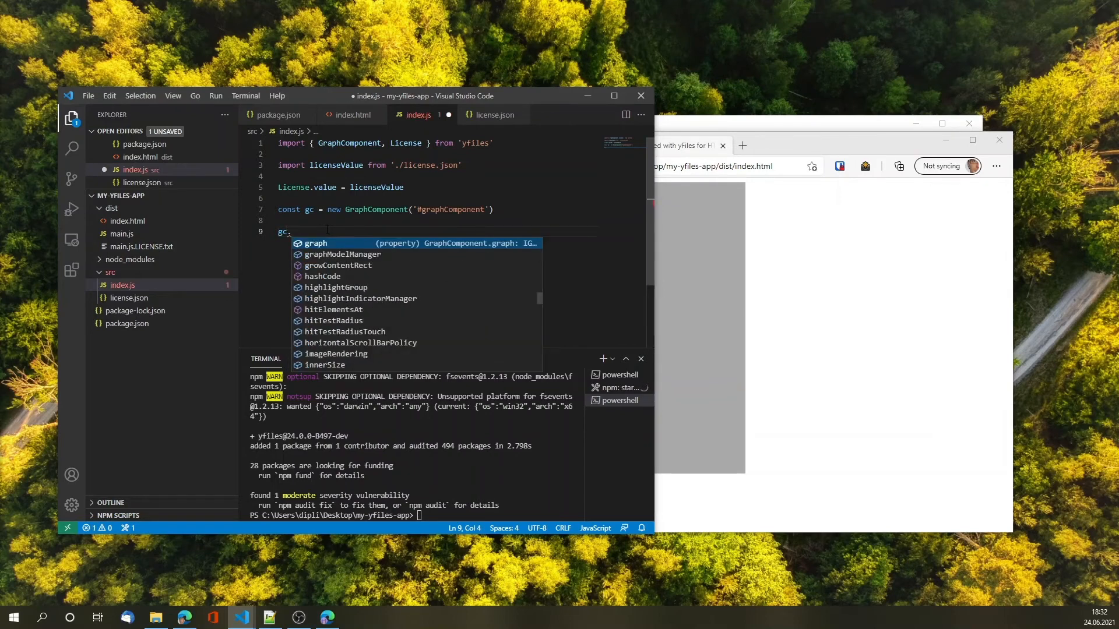
type("graph")
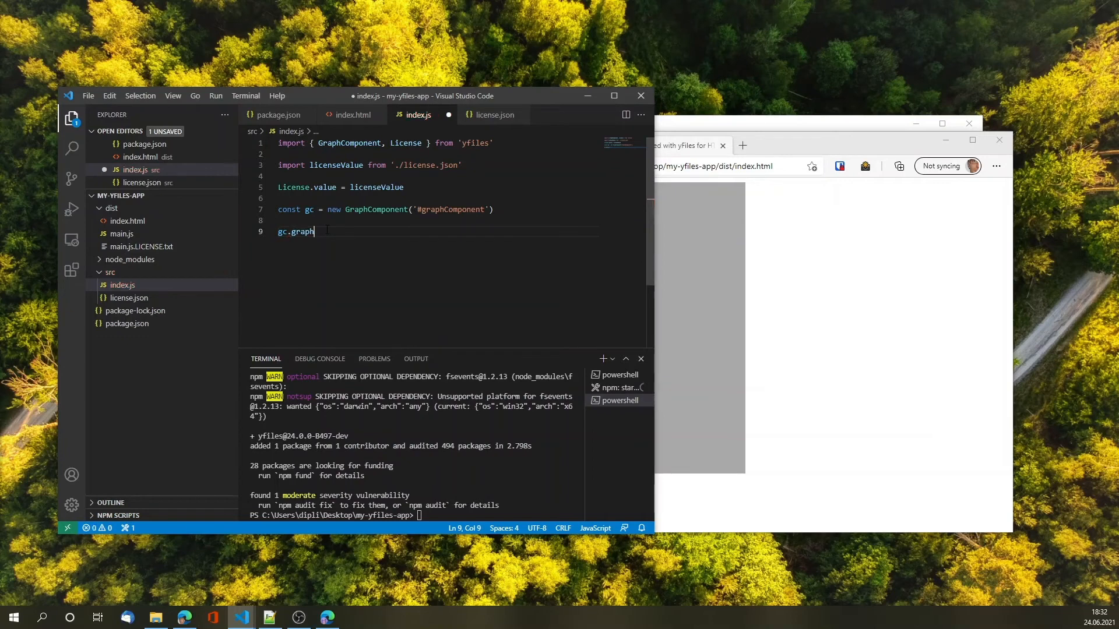
type(".cre")
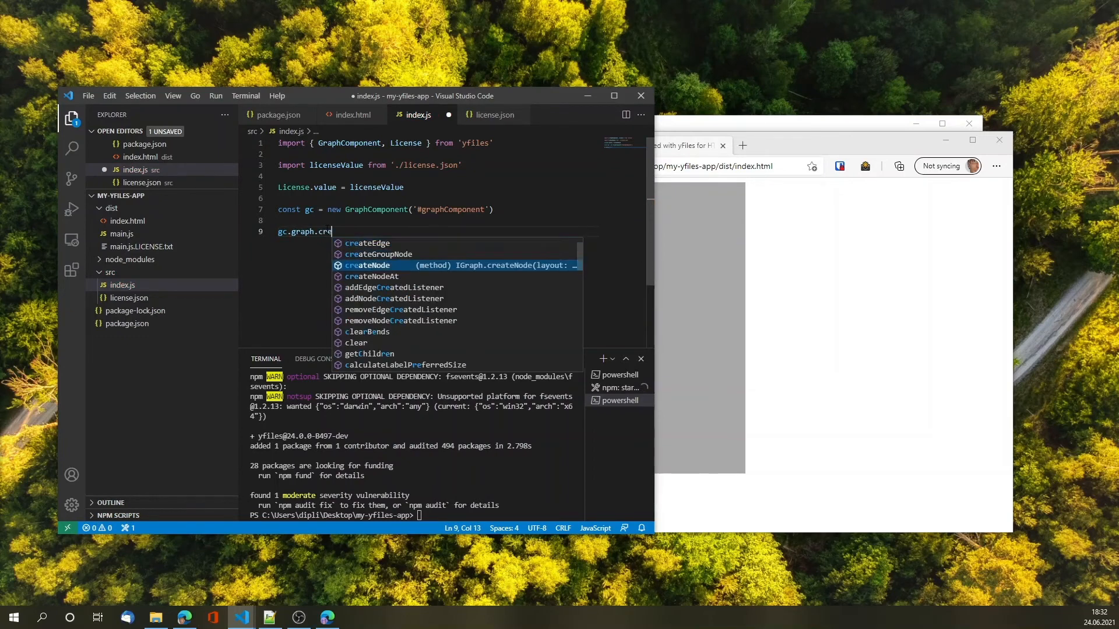
key("Tab")
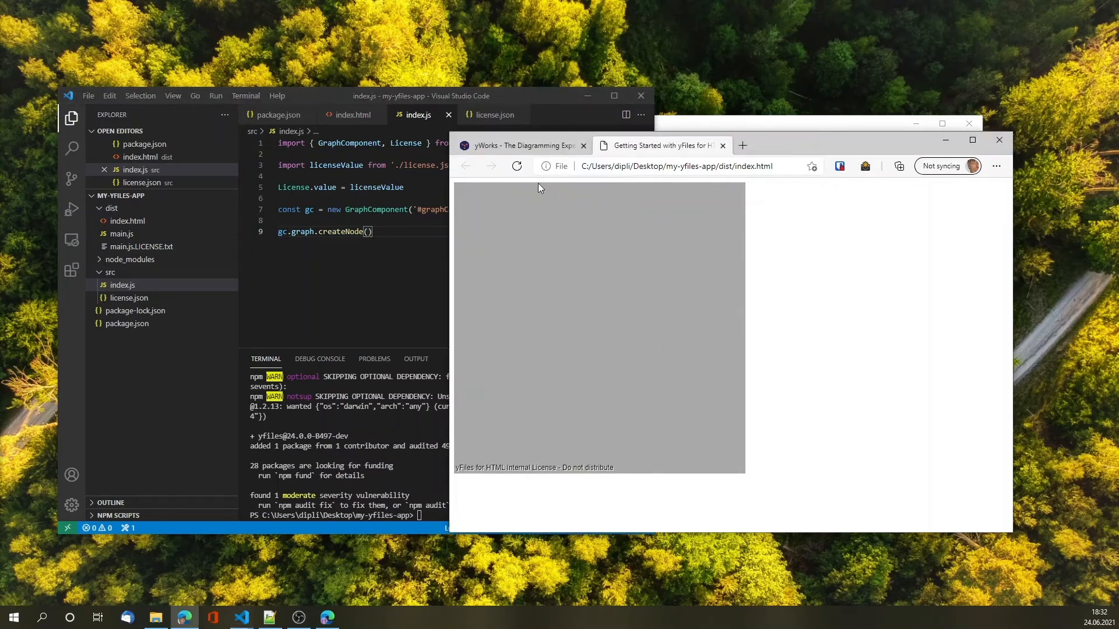
left_click(517, 166)
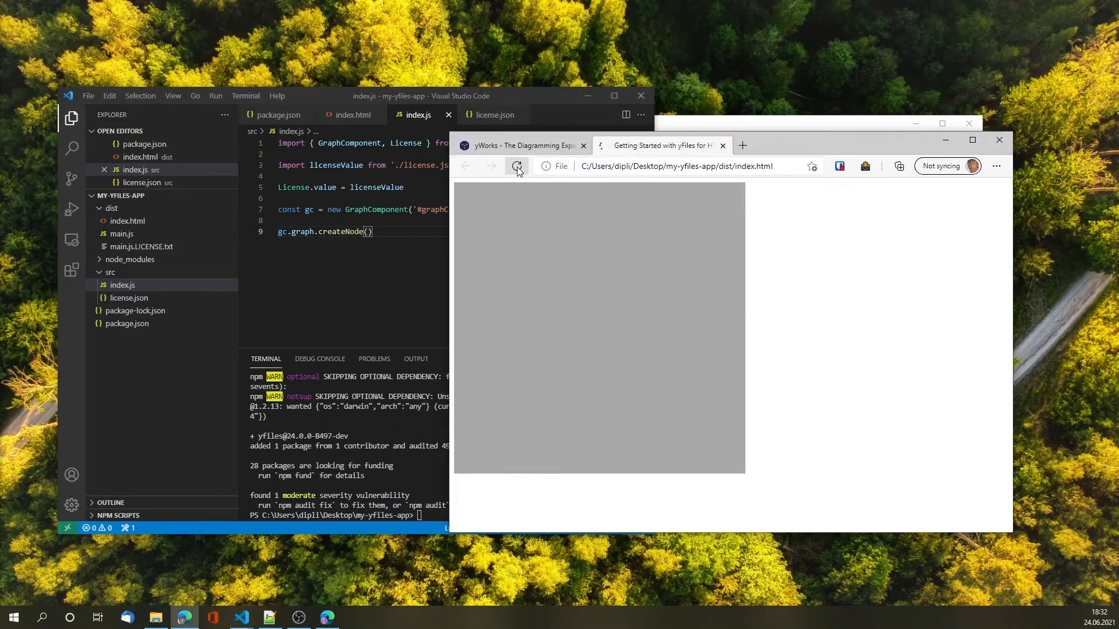
Step: Reload the Edge page after webpack recompiles, then stop the loading
left_click(515, 166)
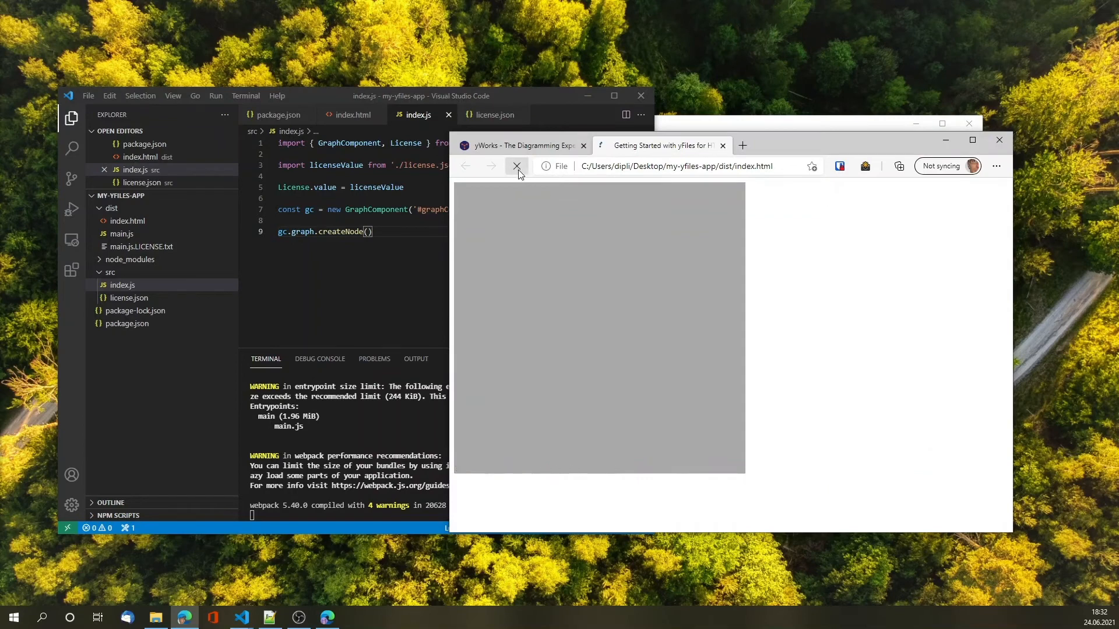
left_click(517, 166)
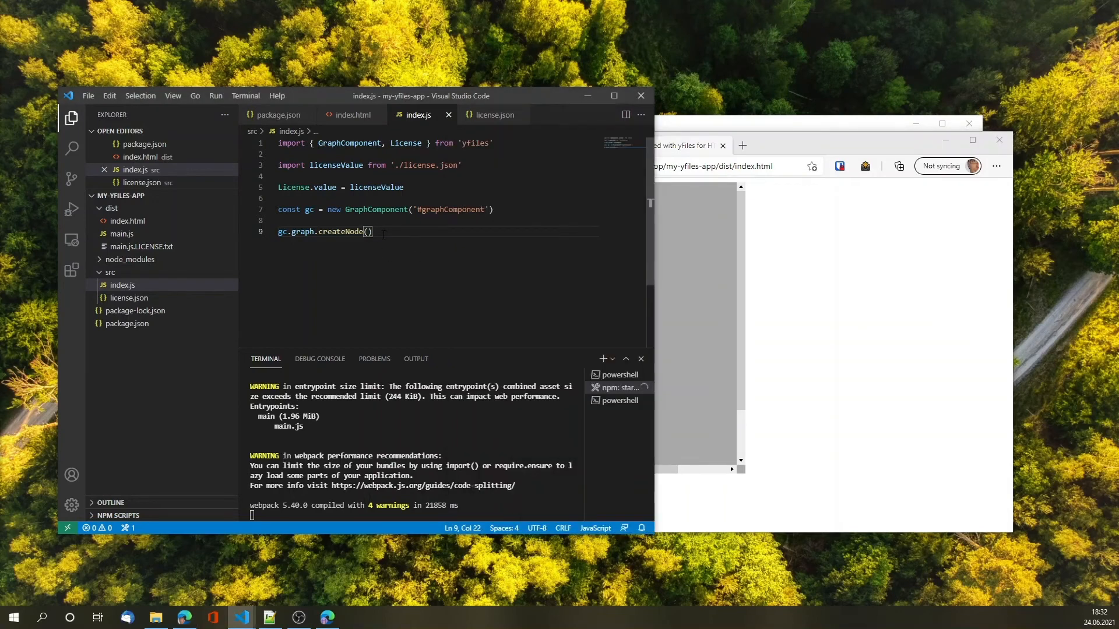
Step: Set gc.inputMode to a new GraphEditorInputMode imported from yfiles, save, and open package.json
type("gc.")
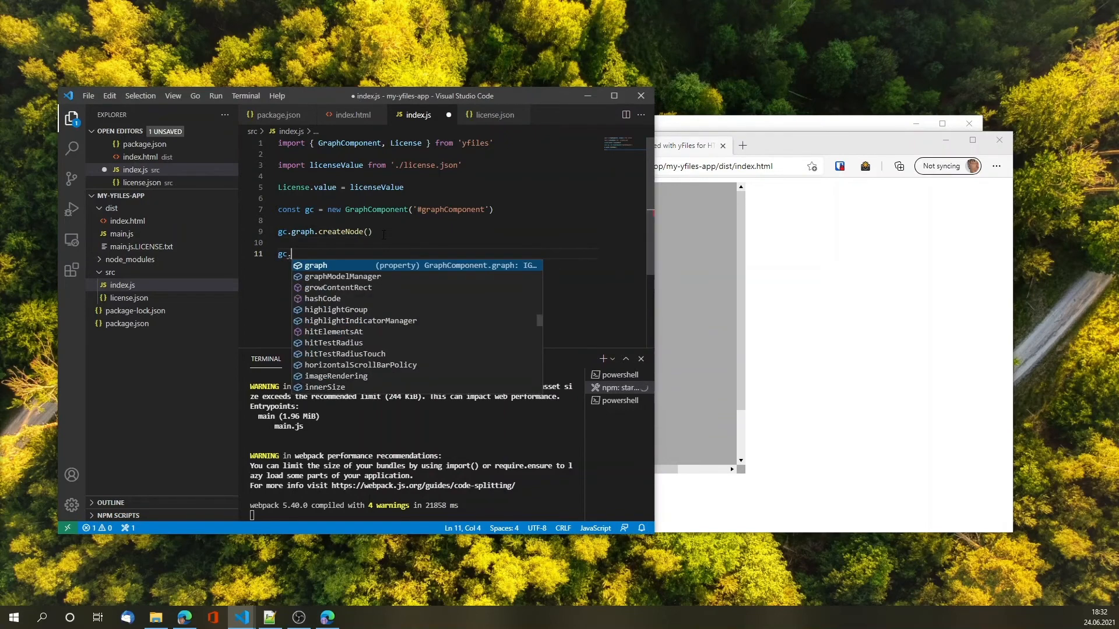
type("inputMode =")
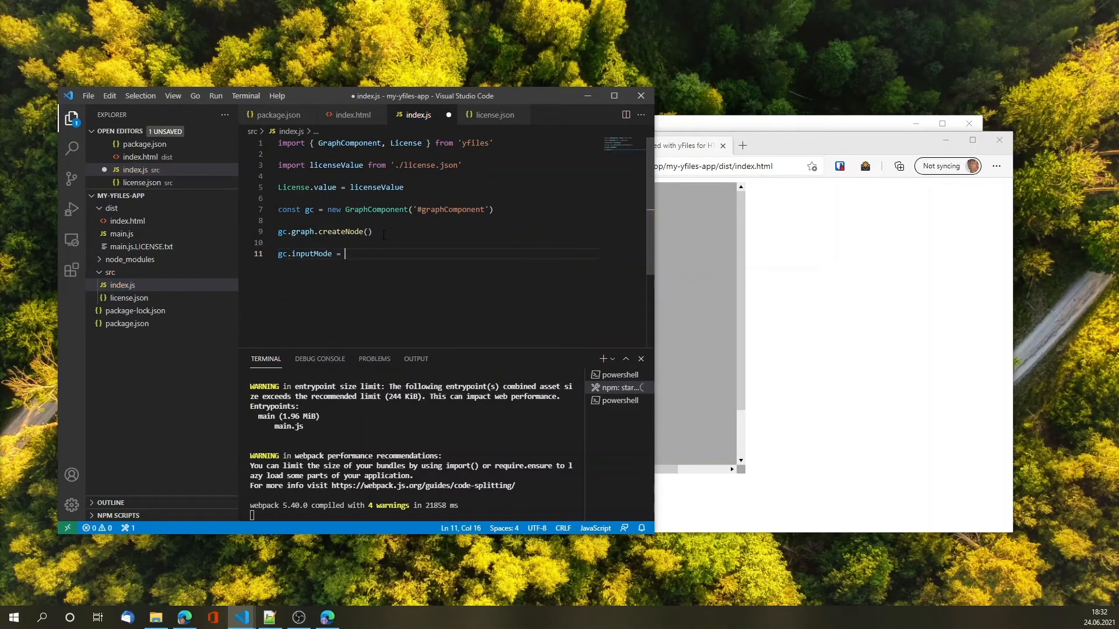
type("new Graph")
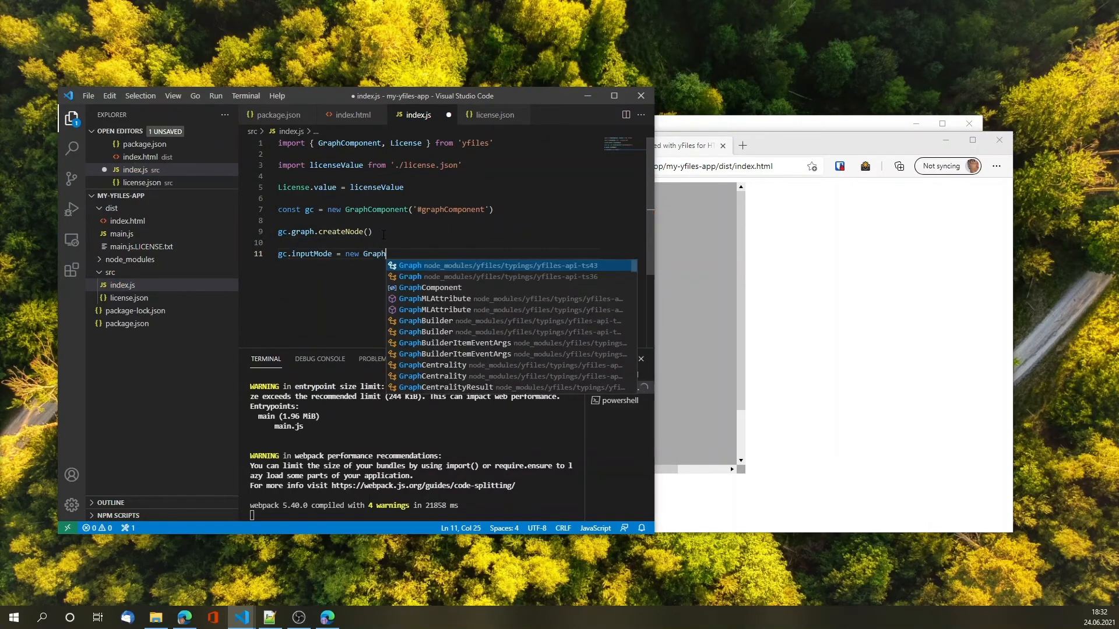
type("EditorInputMode(")
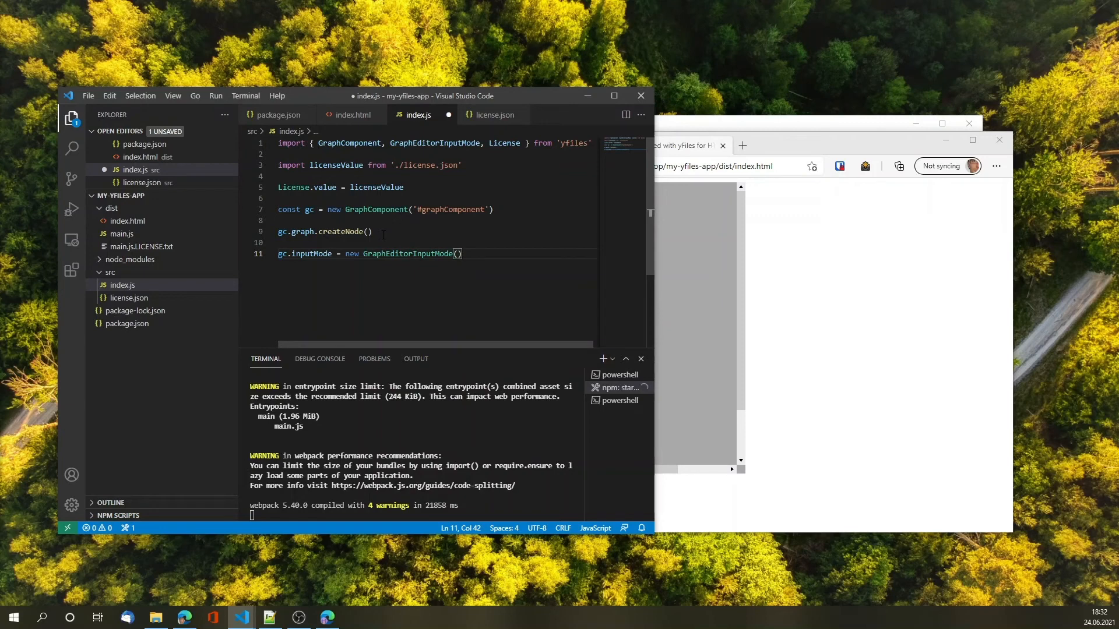
key("ctrl+s")
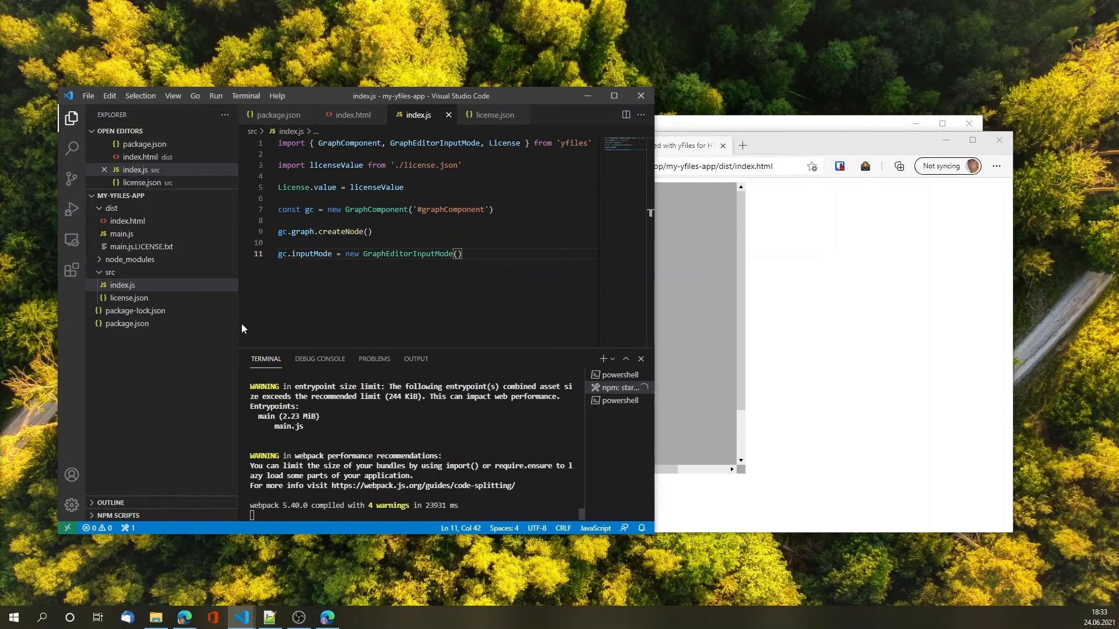
left_click(143, 144)
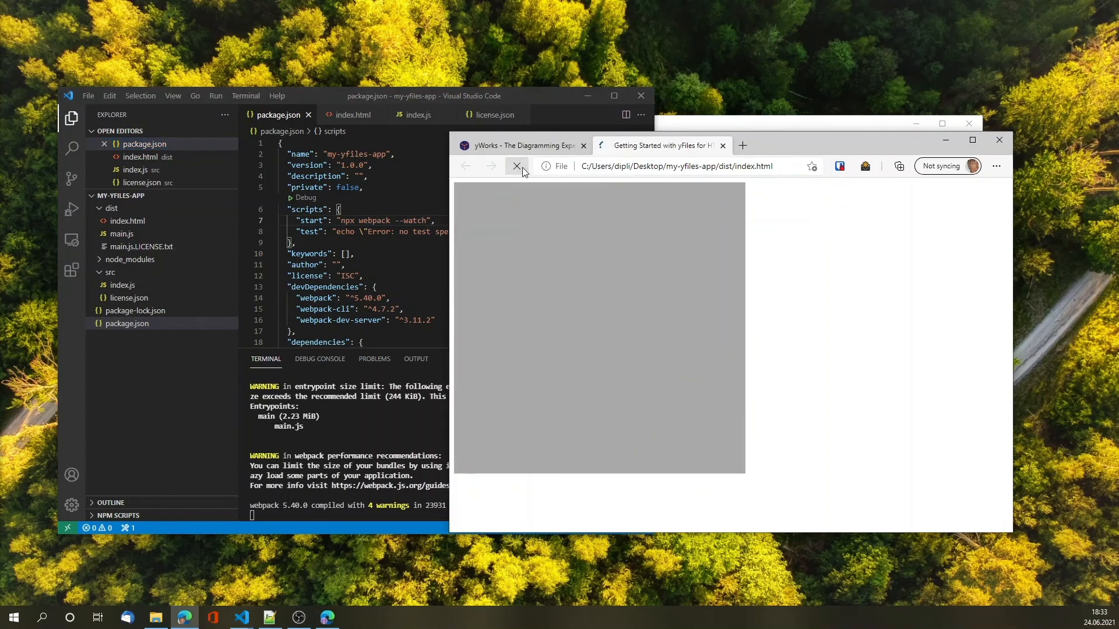
Step: Reload the editable graph page, resize the top node larger, and return to index.js
left_click(517, 166)
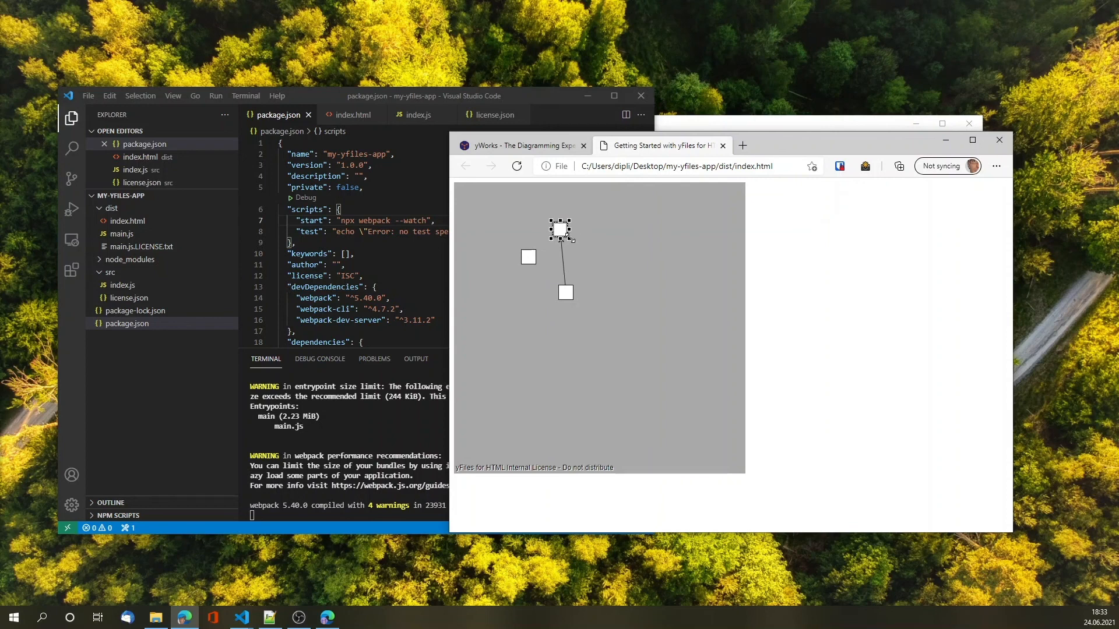
left_click_drag(560, 229, 613, 244)
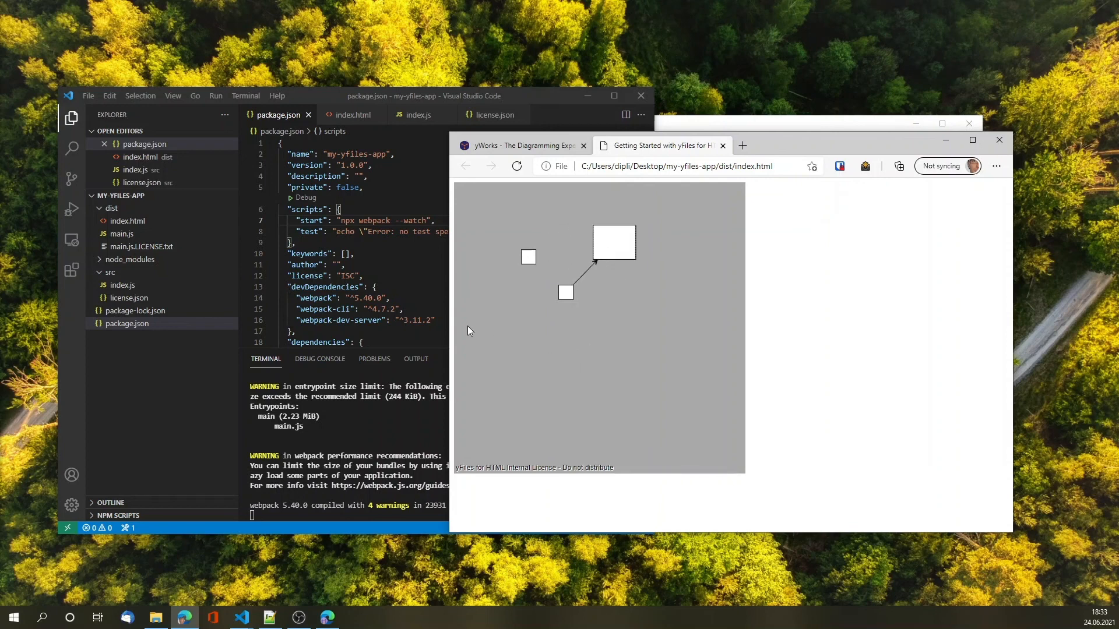
left_click(420, 115)
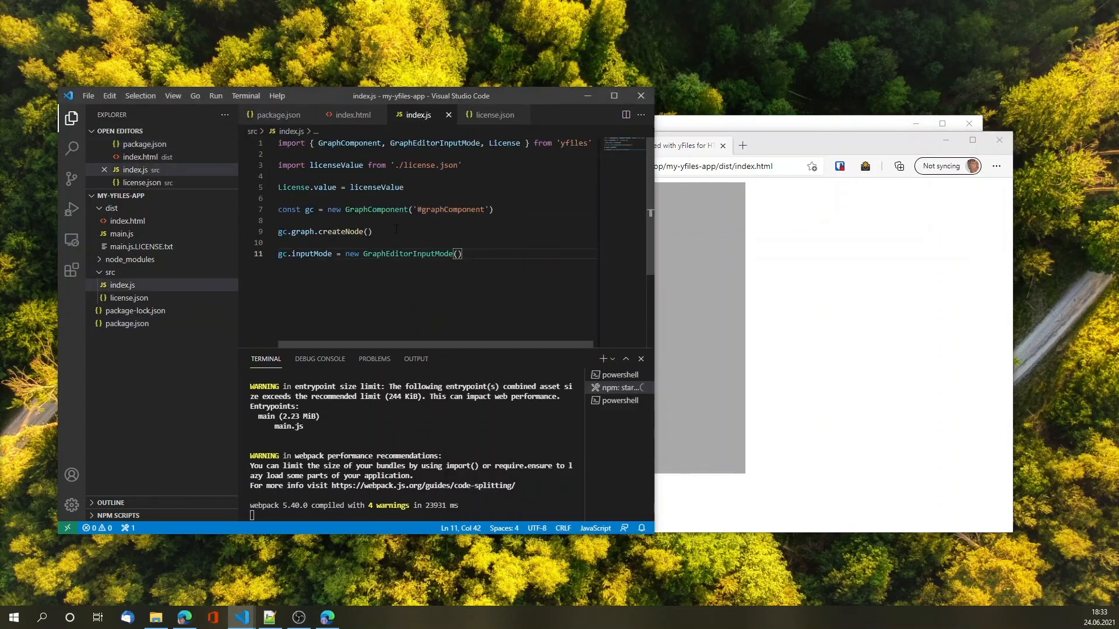